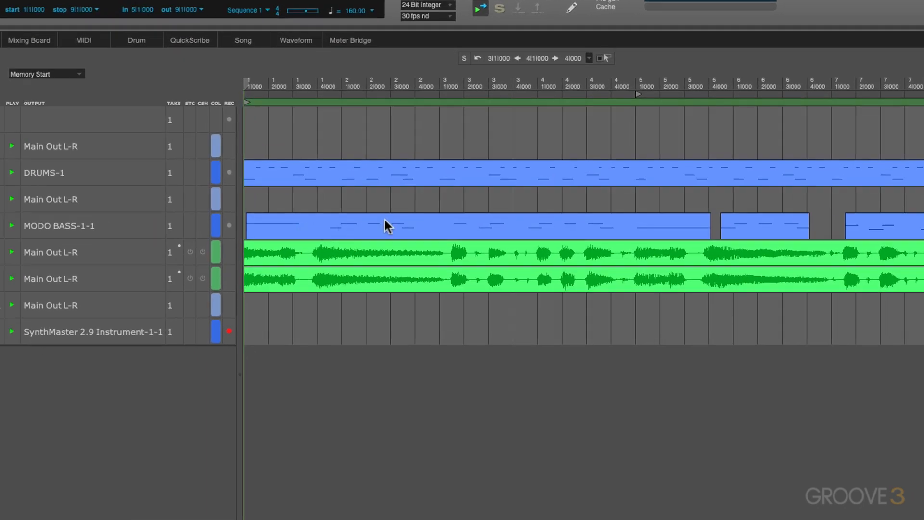
pyautogui.moveTo(475, 232)
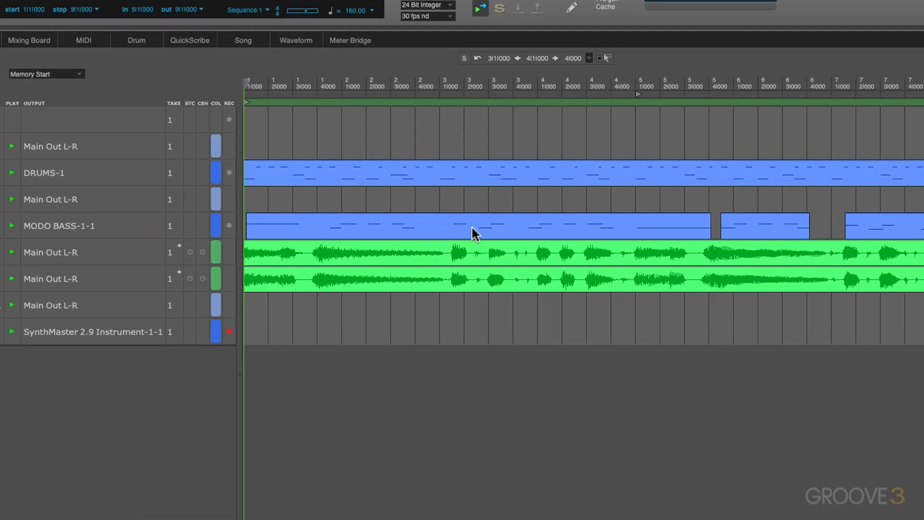
pyautogui.moveTo(479, 234)
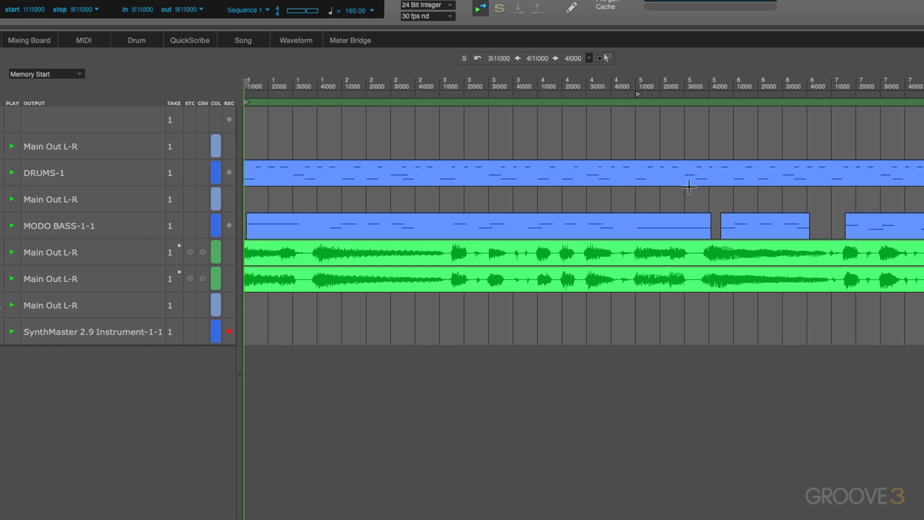
pyautogui.moveTo(829, 221)
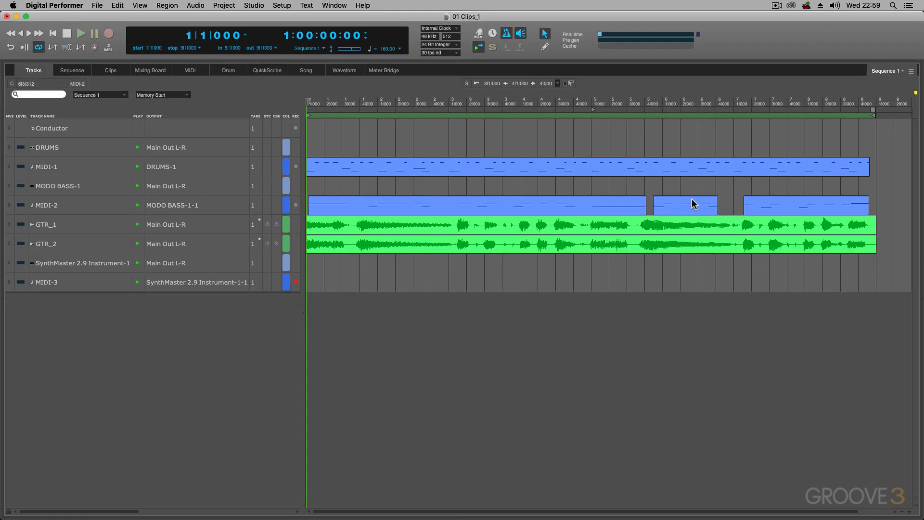
# View the bass track's notes in the MIDI editor and Sequence editor, then return to the Tracks overview.
pyautogui.click(806, 206)
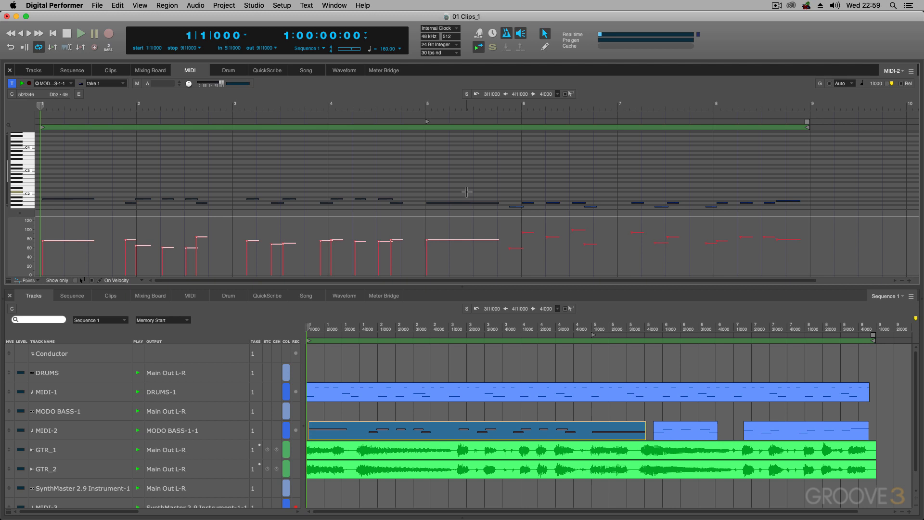
pyautogui.click(72, 69)
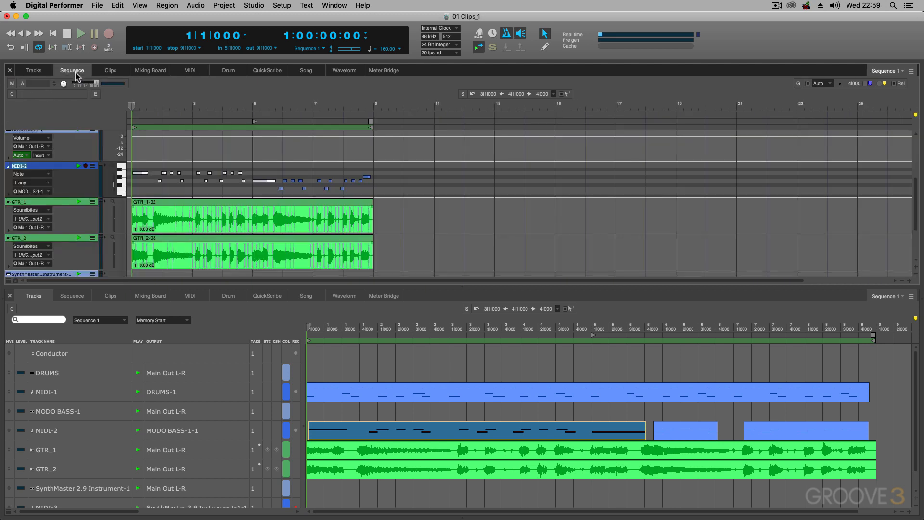
pyautogui.moveTo(96, 172)
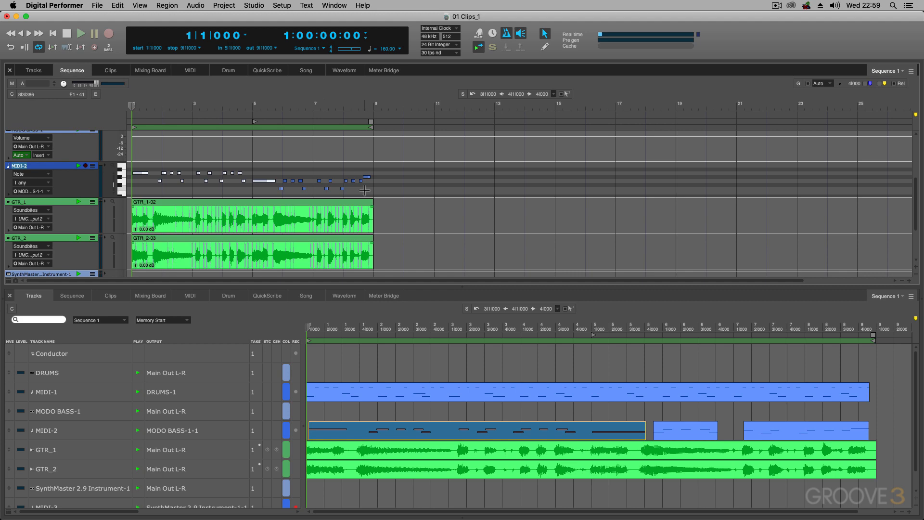
pyautogui.click(33, 70)
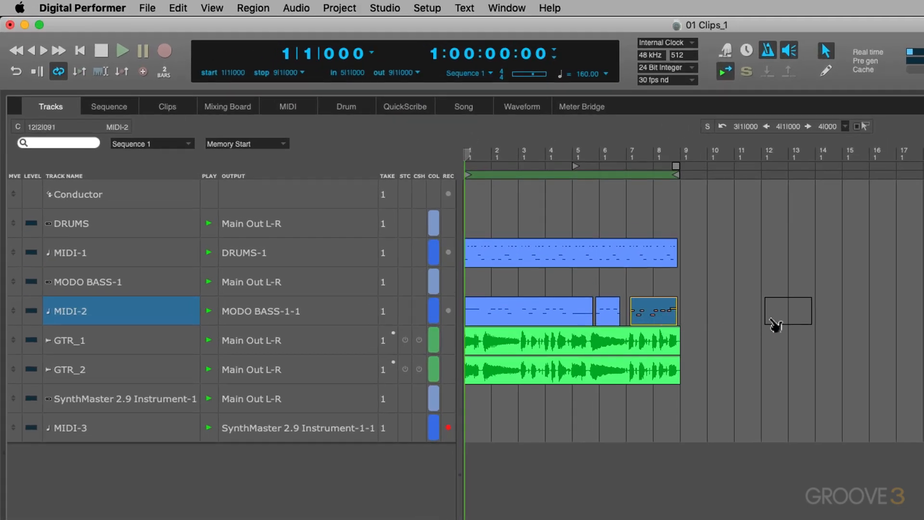
pyautogui.moveTo(631, 319)
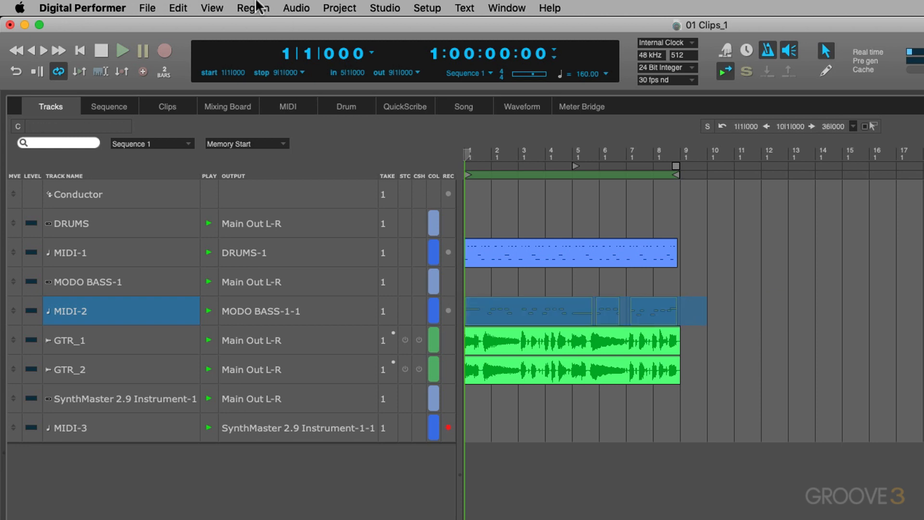
# Run Region > Pack into Clips to merge the MIDI-2 bass notes into one clip.
pyautogui.click(253, 8)
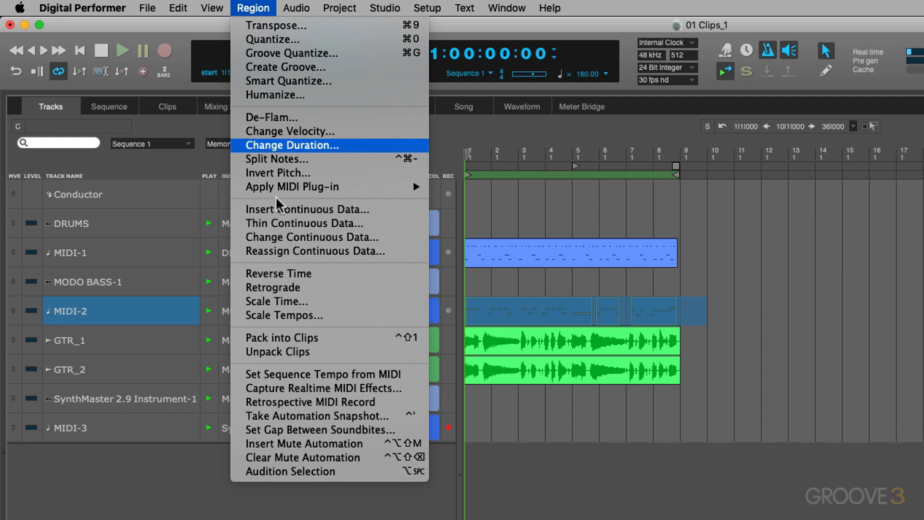
pyautogui.moveTo(360, 342)
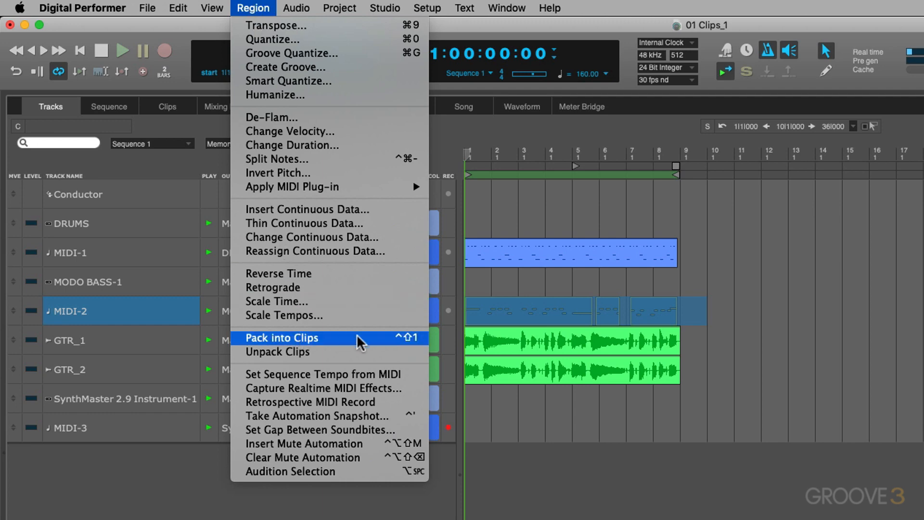
pyautogui.click(282, 337)
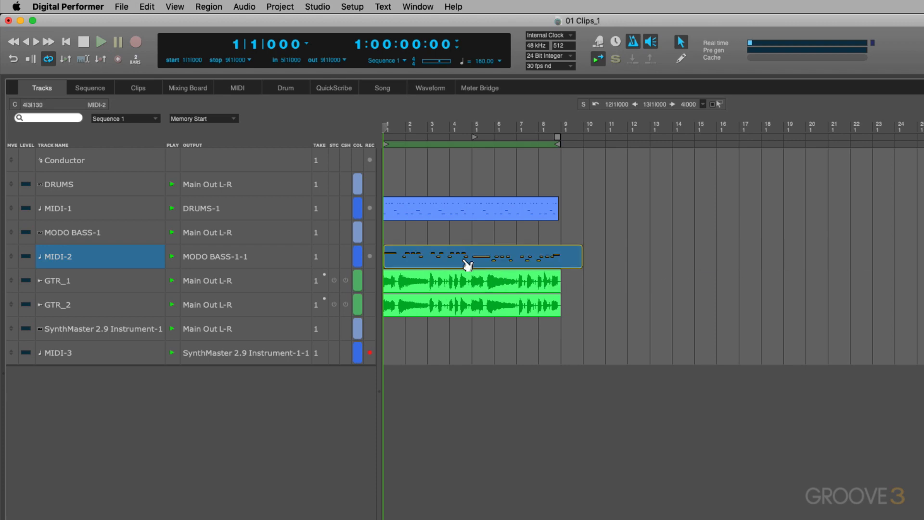
# View the packed MIDI-2 clip in the Clip editor alongside the drum notes, then return to Tracks.
pyautogui.doubleClick(481, 256)
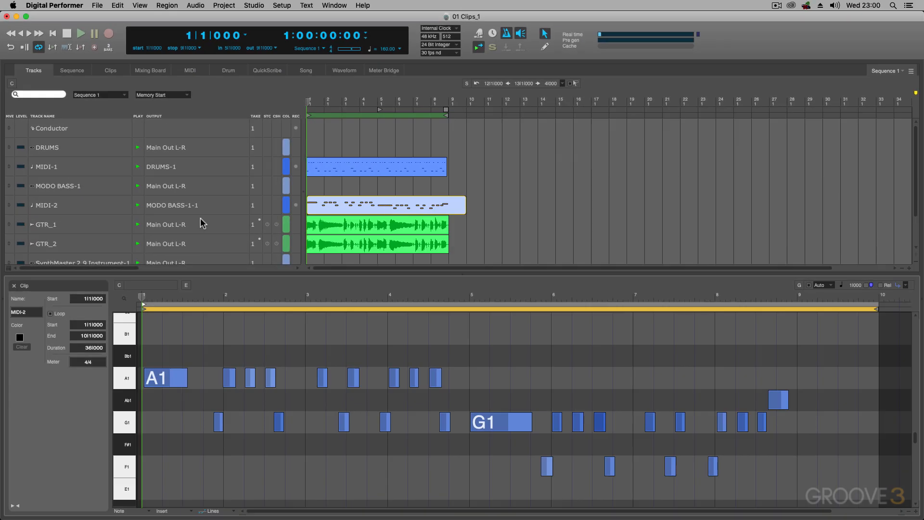
pyautogui.moveTo(460, 359)
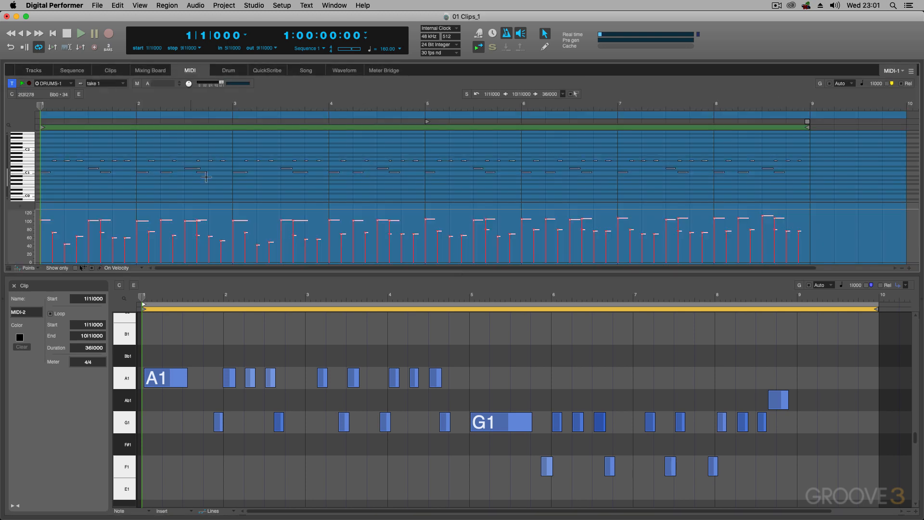
pyautogui.click(281, 179)
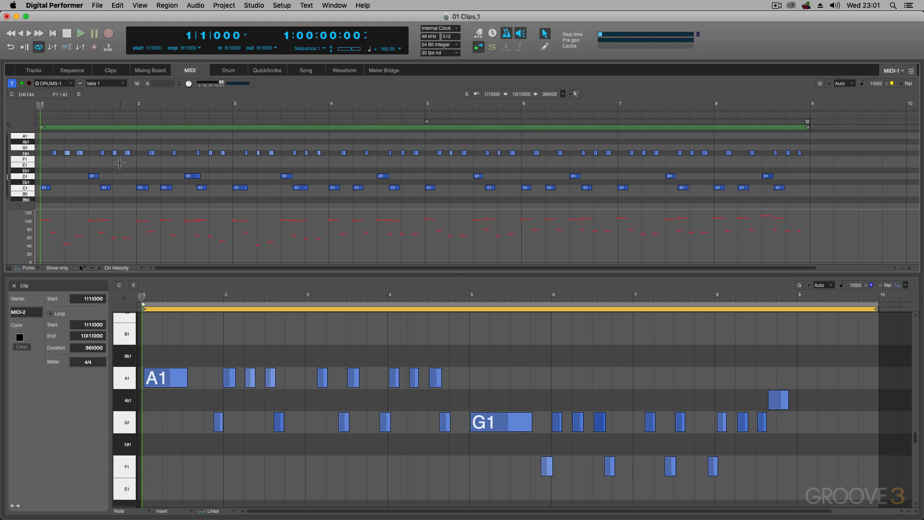
pyautogui.moveTo(247, 180)
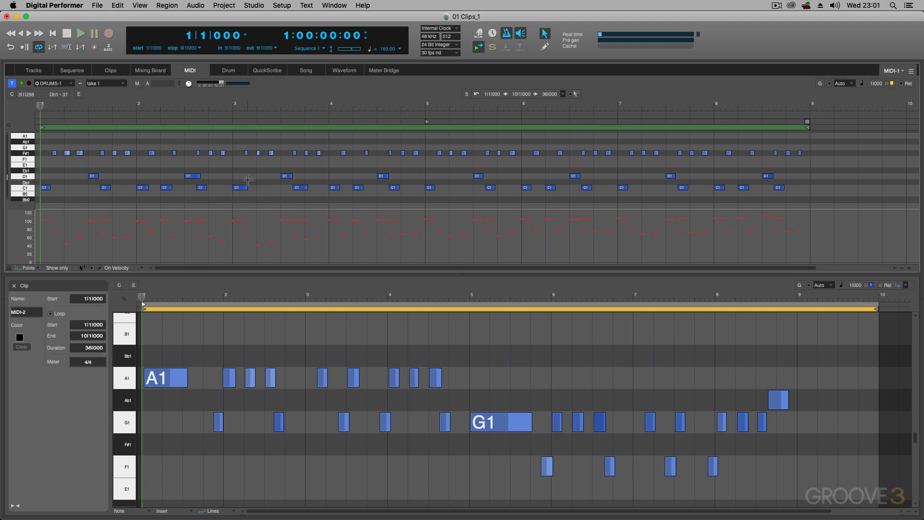
pyautogui.moveTo(193, 256)
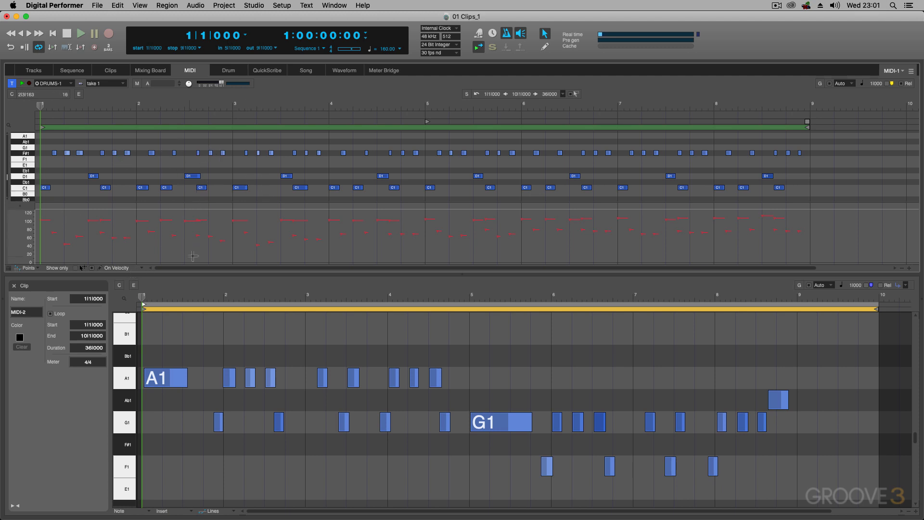
pyautogui.moveTo(54, 140)
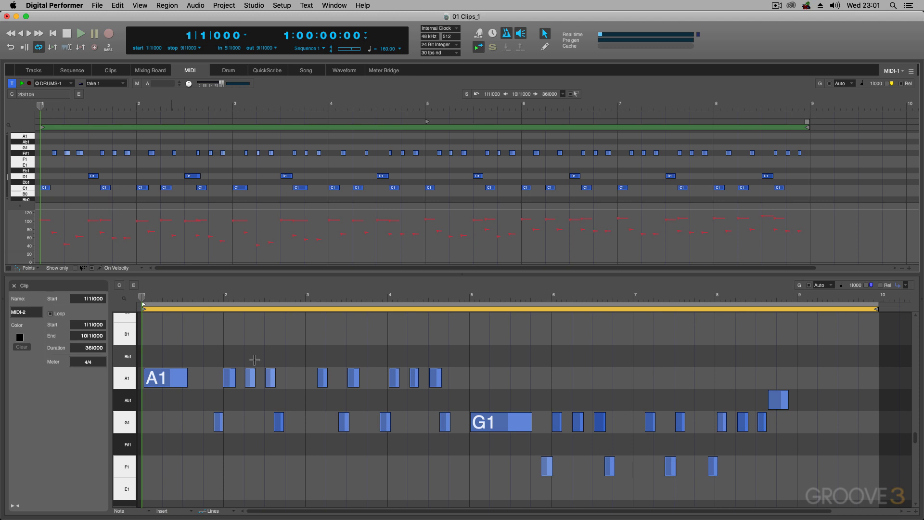
pyautogui.moveTo(262, 358)
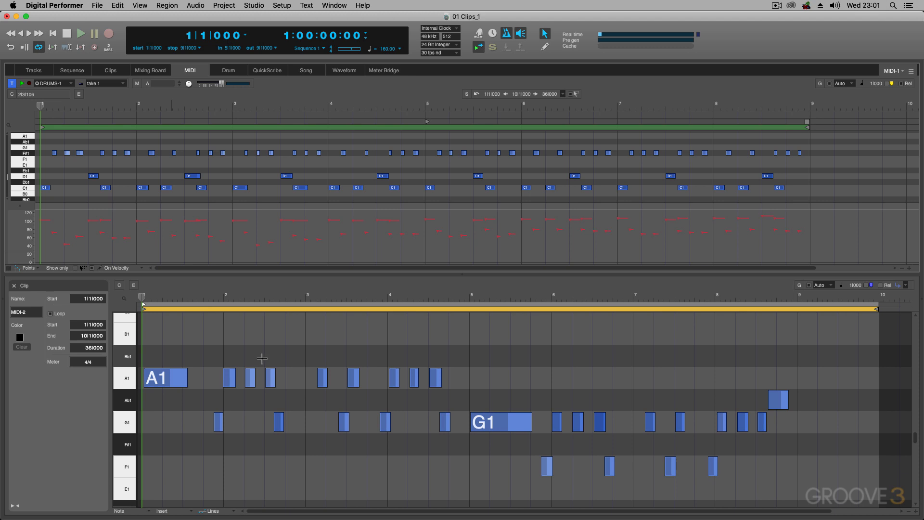
pyautogui.moveTo(161, 359)
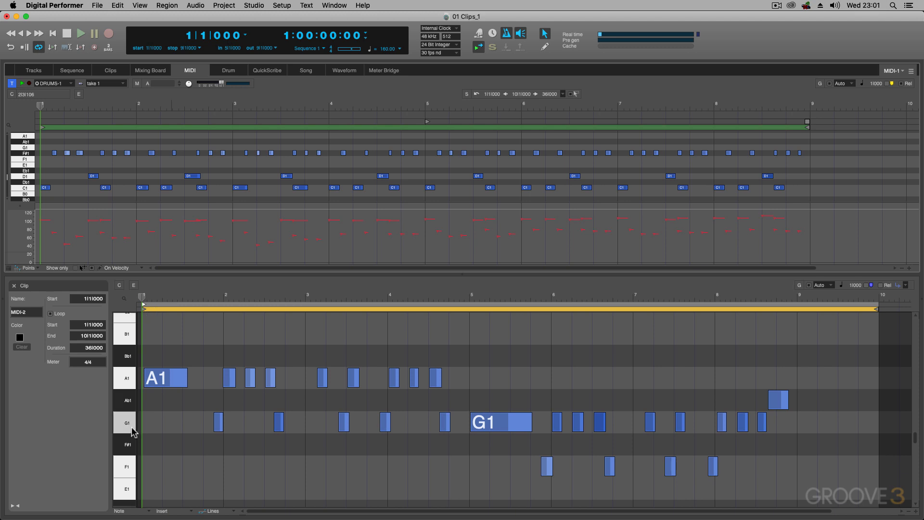
pyautogui.moveTo(71, 309)
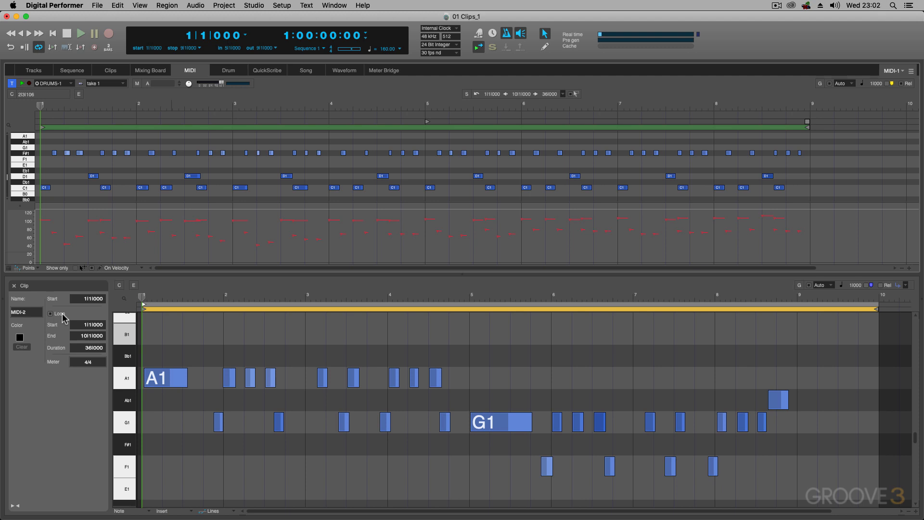
pyautogui.moveTo(313, 355)
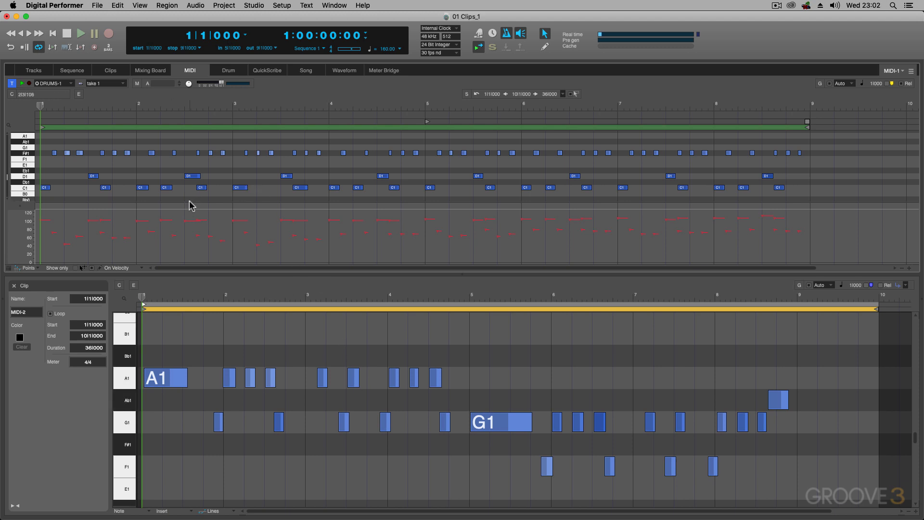
pyautogui.moveTo(355, 332)
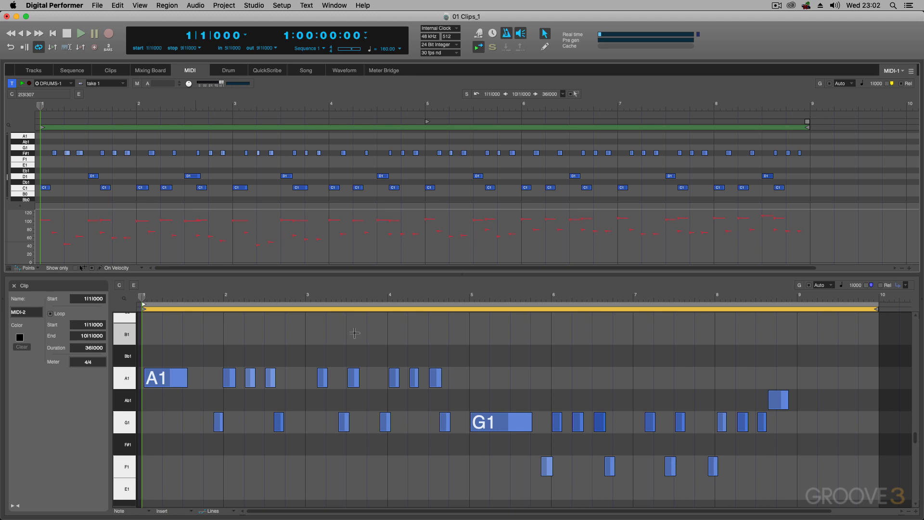
pyautogui.moveTo(401, 300)
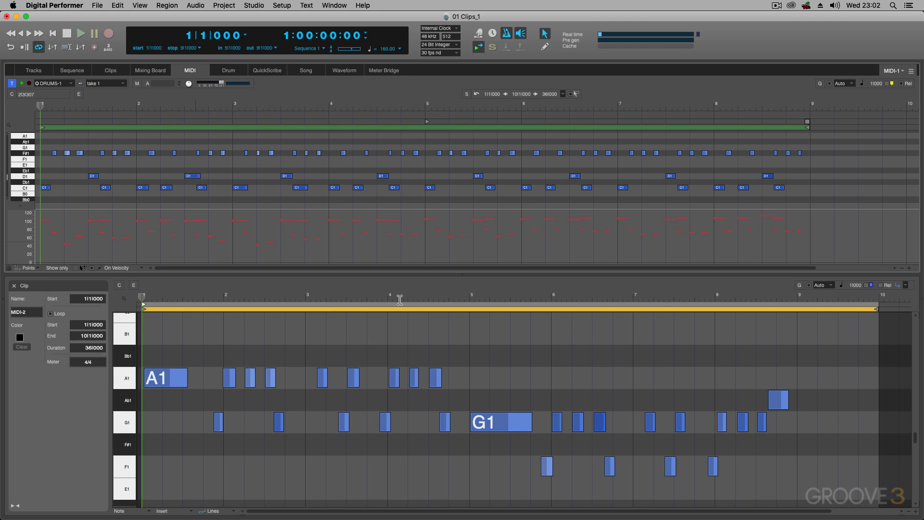
pyautogui.moveTo(392, 335)
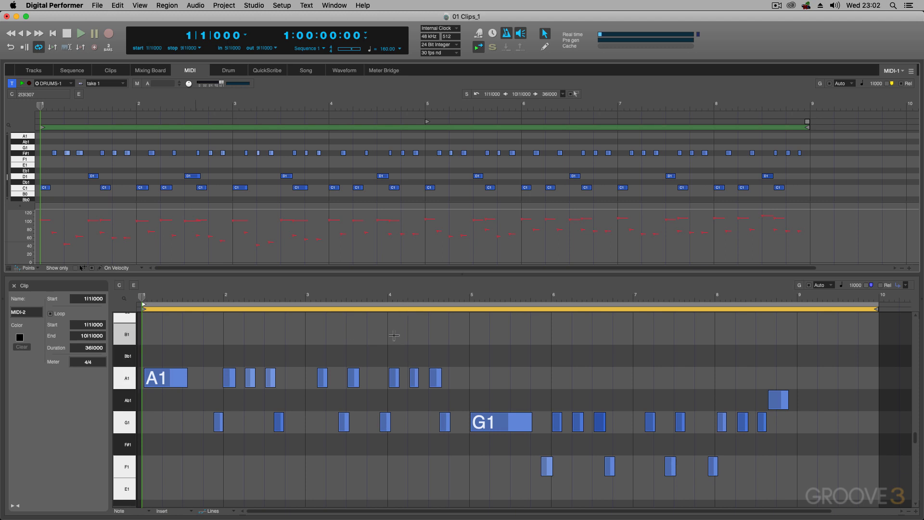
pyautogui.moveTo(363, 348)
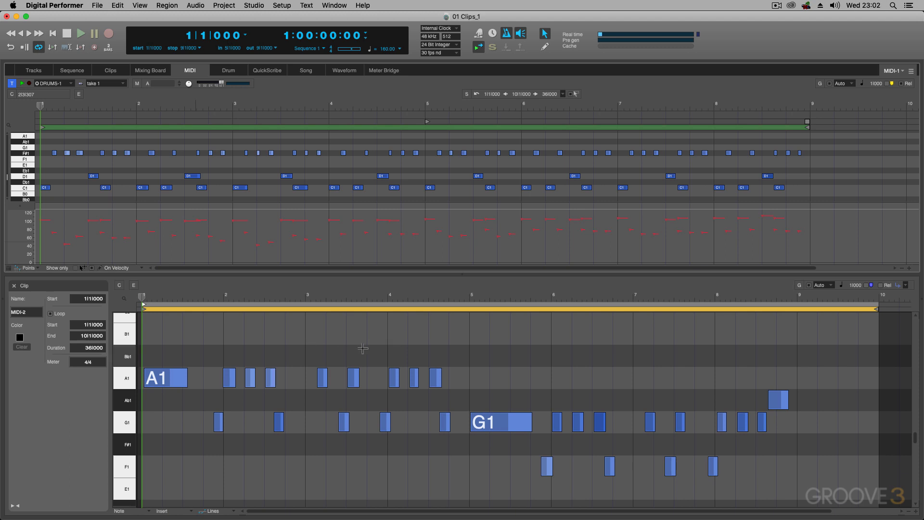
pyautogui.moveTo(348, 340)
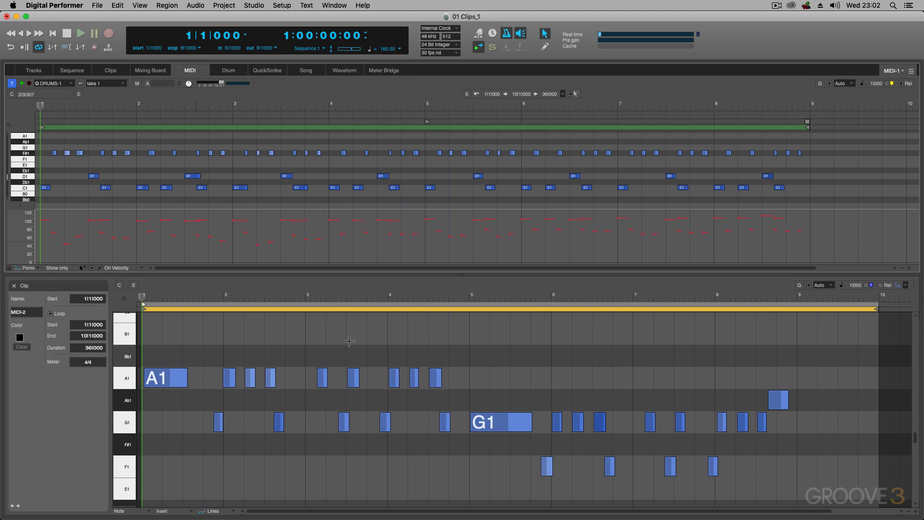
pyautogui.moveTo(366, 352)
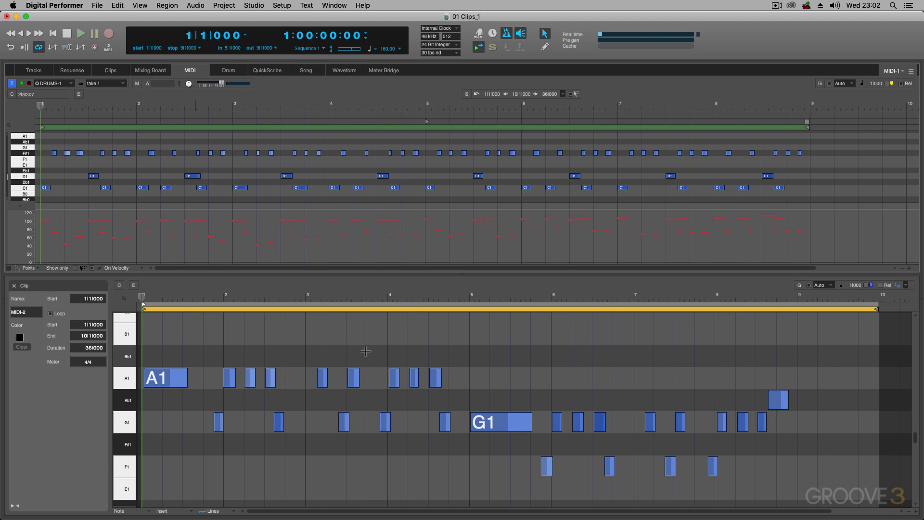
pyautogui.click(33, 70)
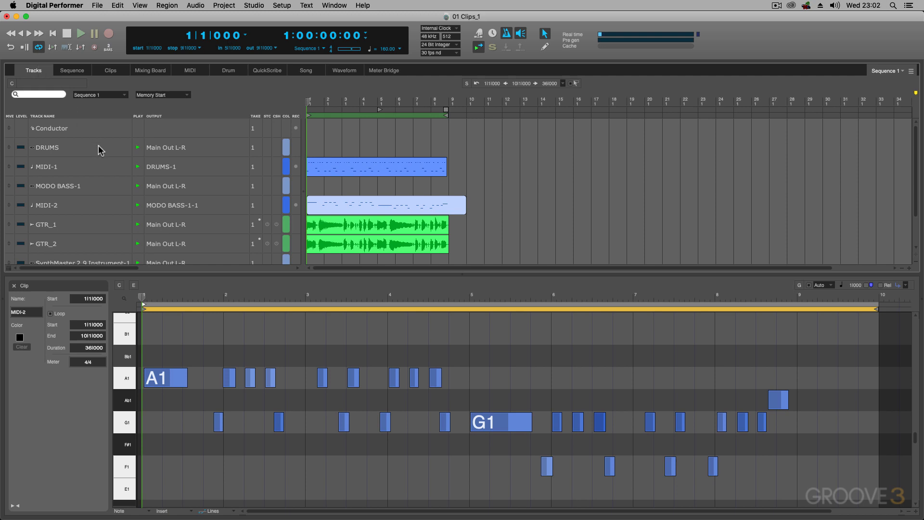
# Route MIDI-3's output to SynthMaster 2.9 Instrument-1-1 and arm the track for recording.
pyautogui.scroll(-3)
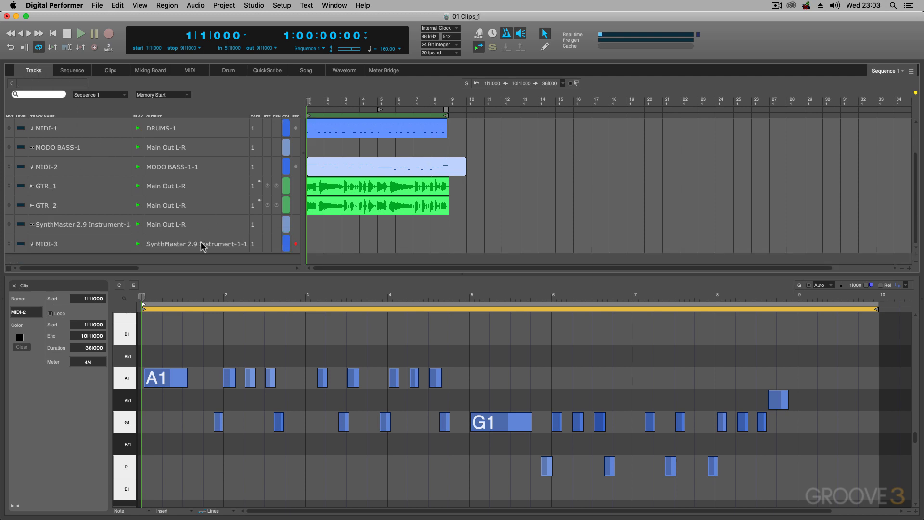
pyautogui.click(197, 244)
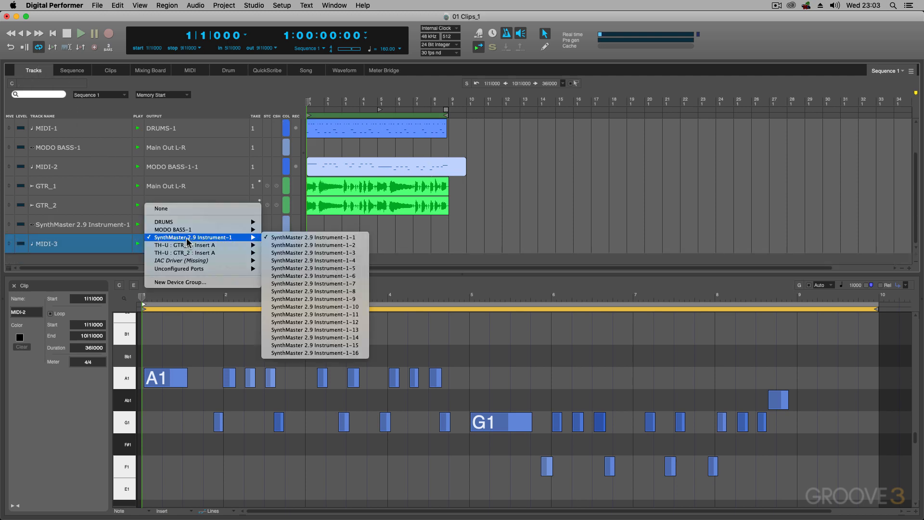
pyautogui.click(314, 237)
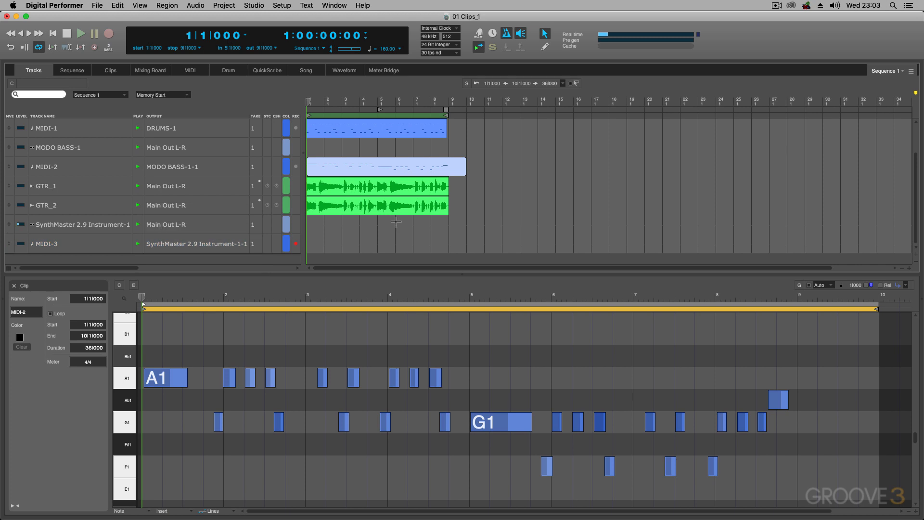
pyautogui.click(82, 225)
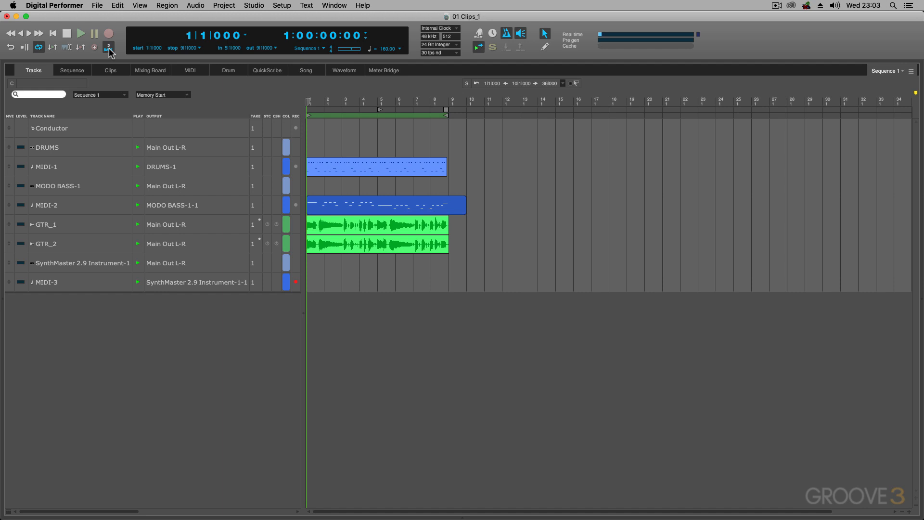
pyautogui.moveTo(109, 33)
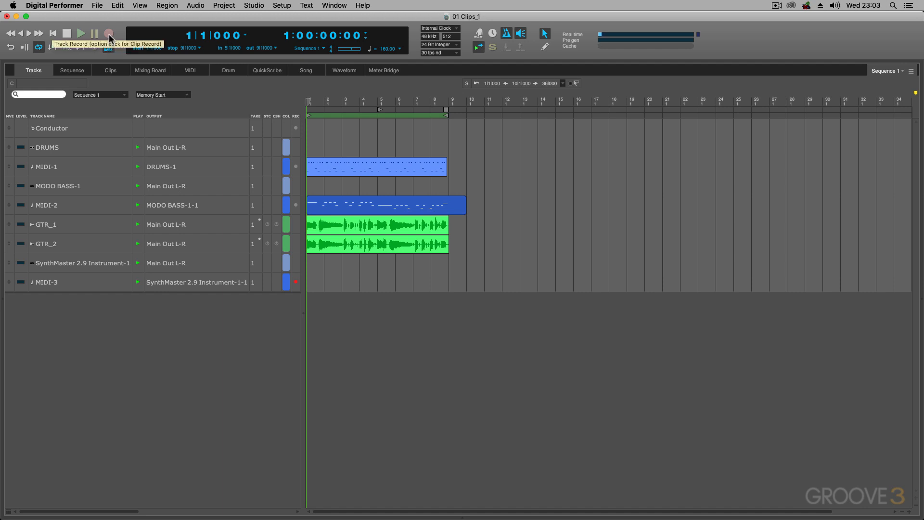
# Record a MIDI part onto MIDI-3 over a couple of passes, then stop the transport.
pyautogui.click(109, 33)
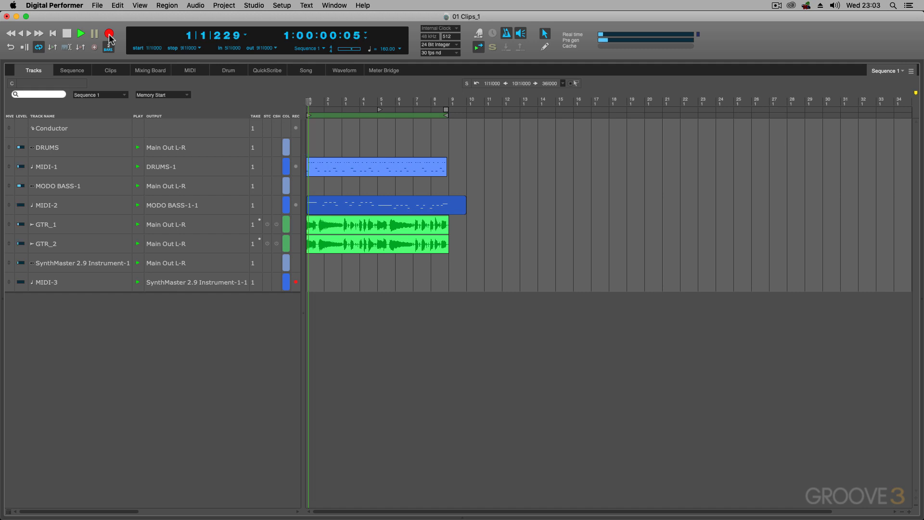
pyautogui.click(80, 33)
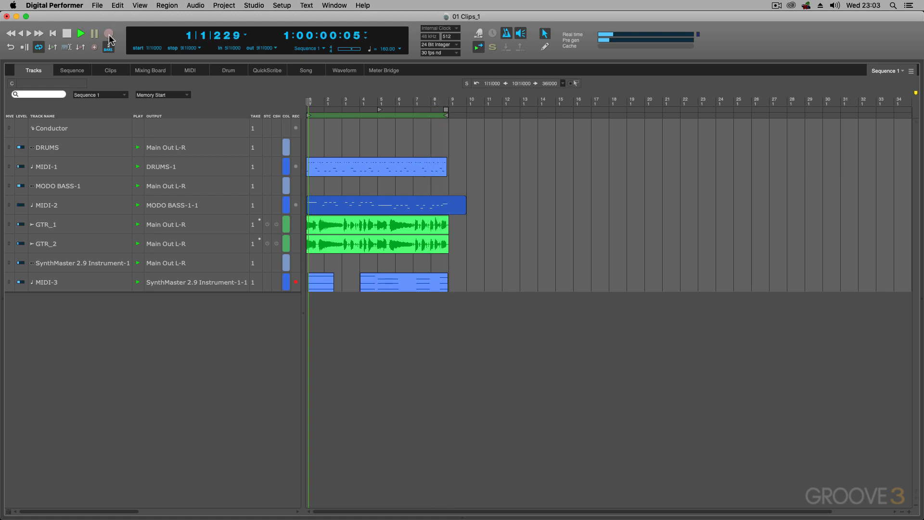
pyautogui.click(79, 32)
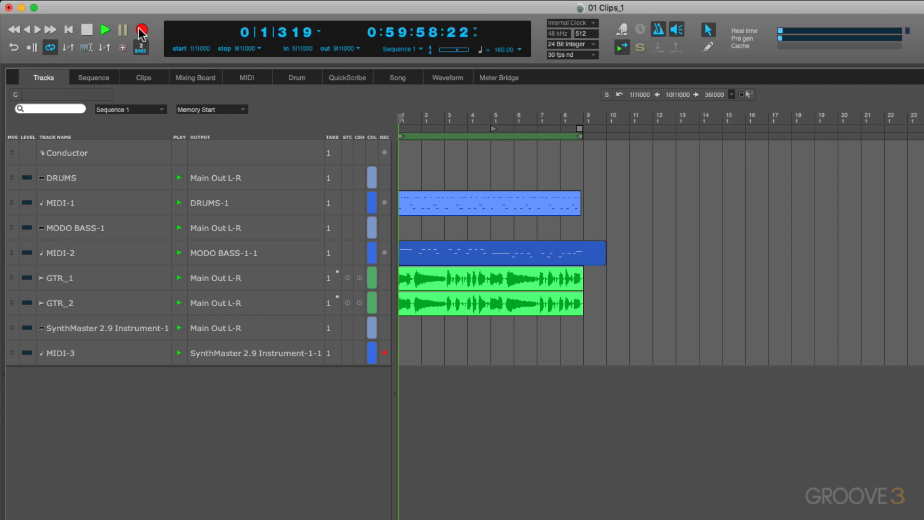
pyautogui.click(105, 30)
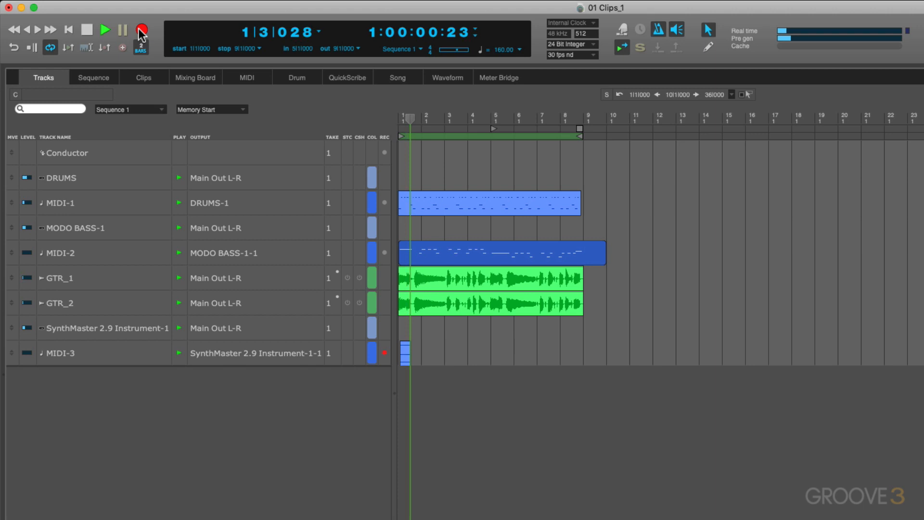
pyautogui.click(105, 30)
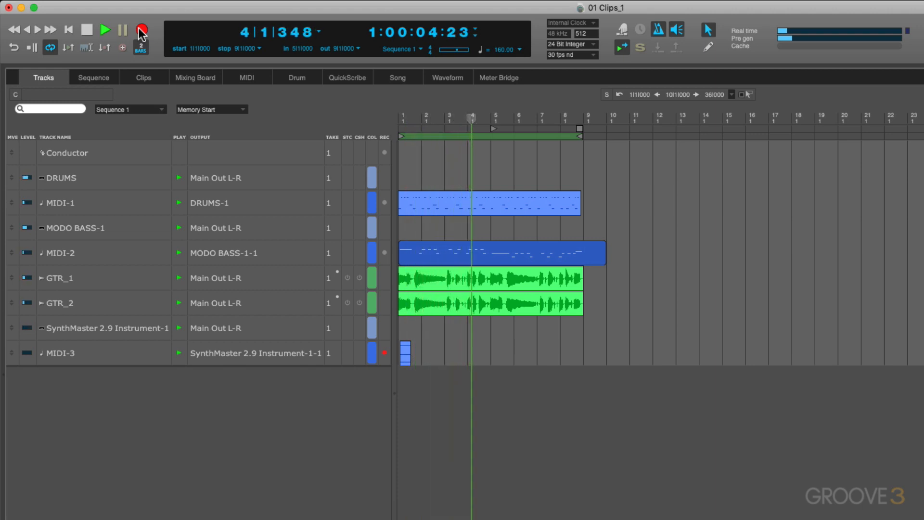
pyautogui.click(105, 29)
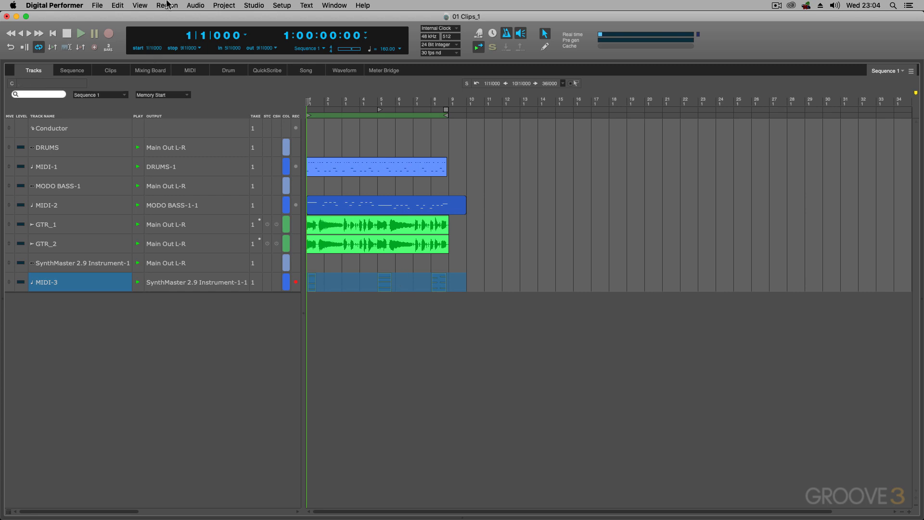
# Discard the MIDI-3 recording so the track is empty and head into the Digital Performer menu.
pyautogui.click(166, 6)
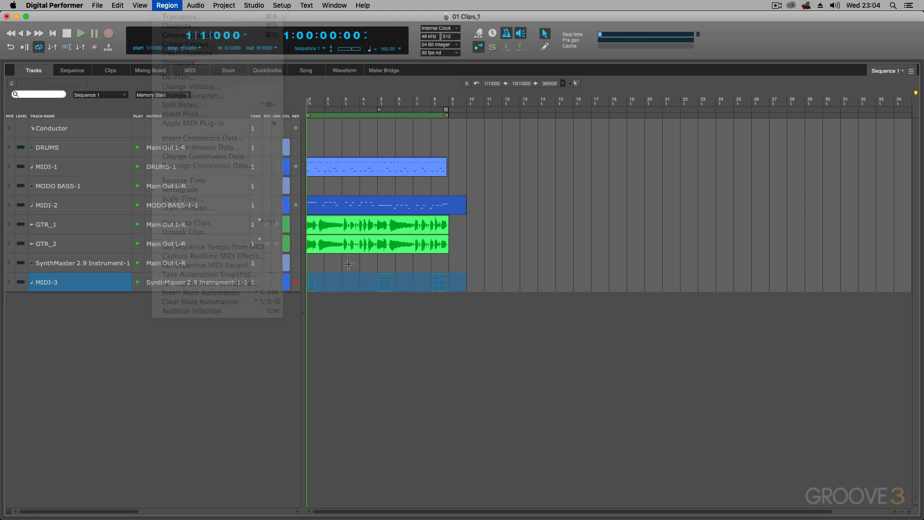
pyautogui.click(349, 267)
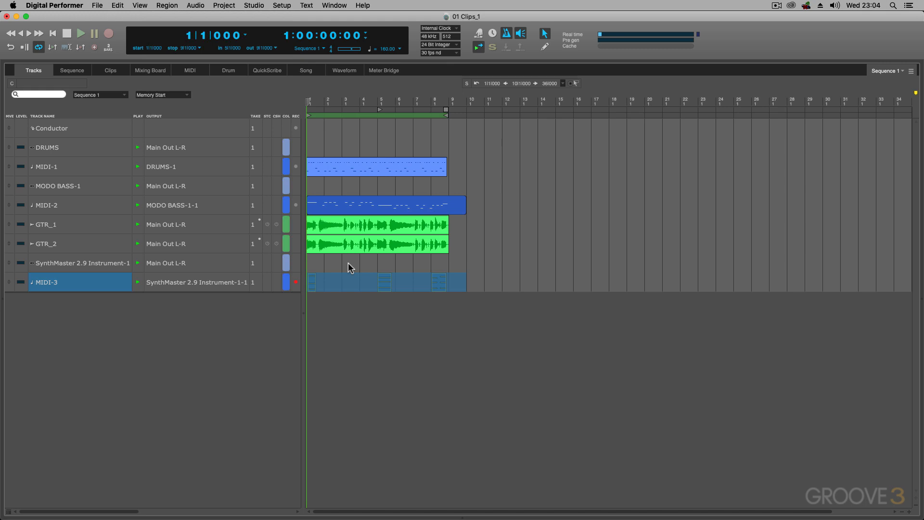
pyautogui.moveTo(337, 274)
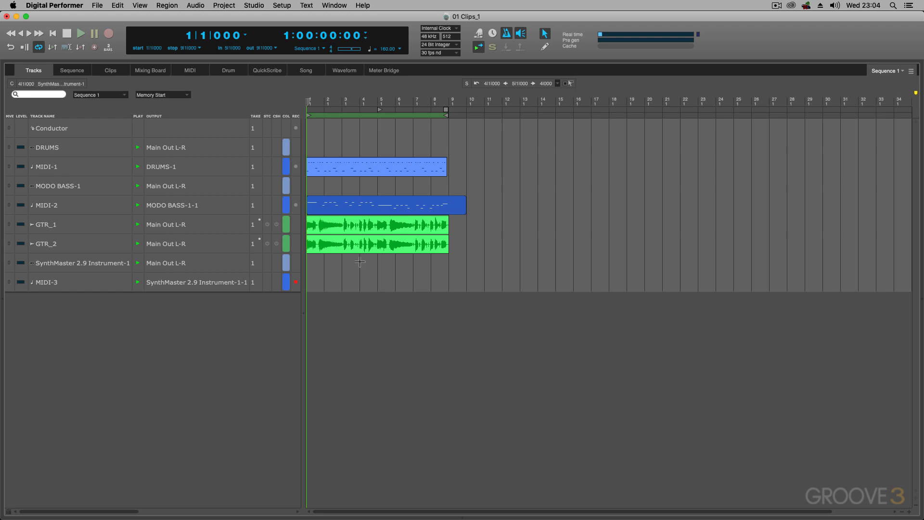
pyautogui.click(53, 5)
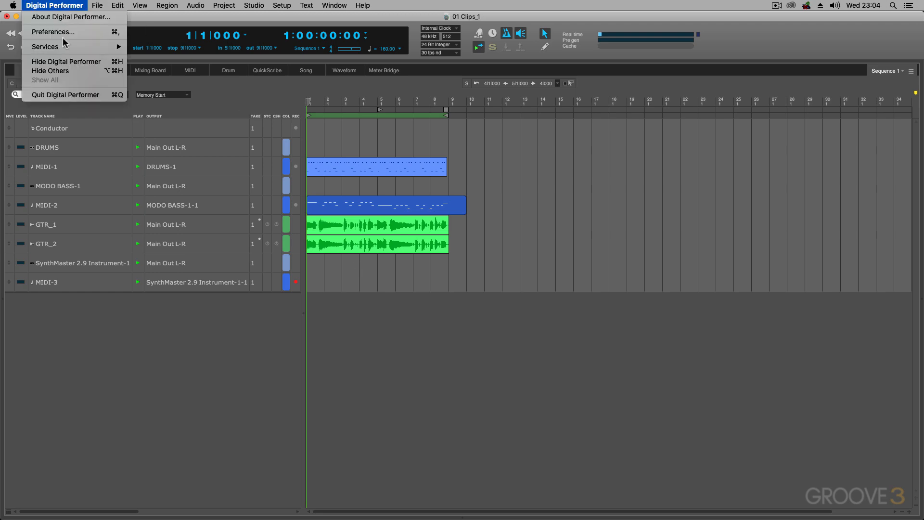
# In Preferences > MIDI Options, enable Record MIDI in Tracks as Clips.
pyautogui.click(52, 32)
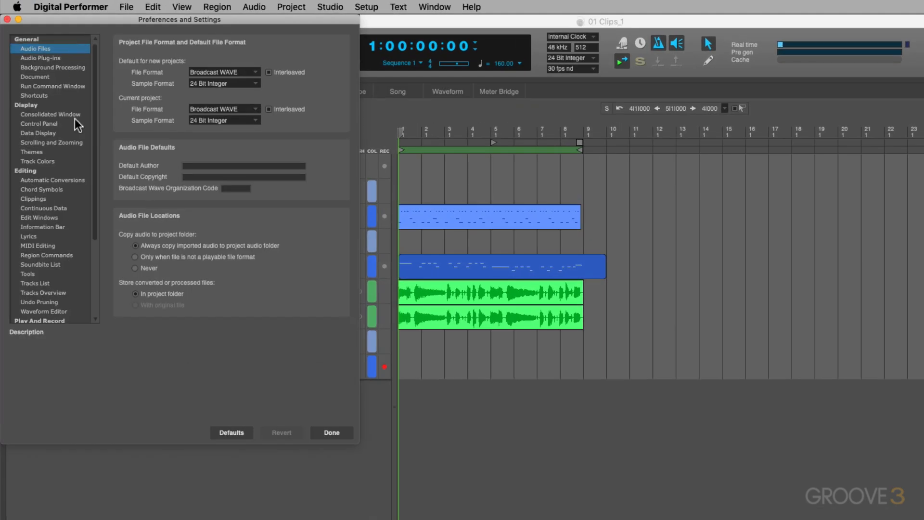
pyautogui.scroll(-3)
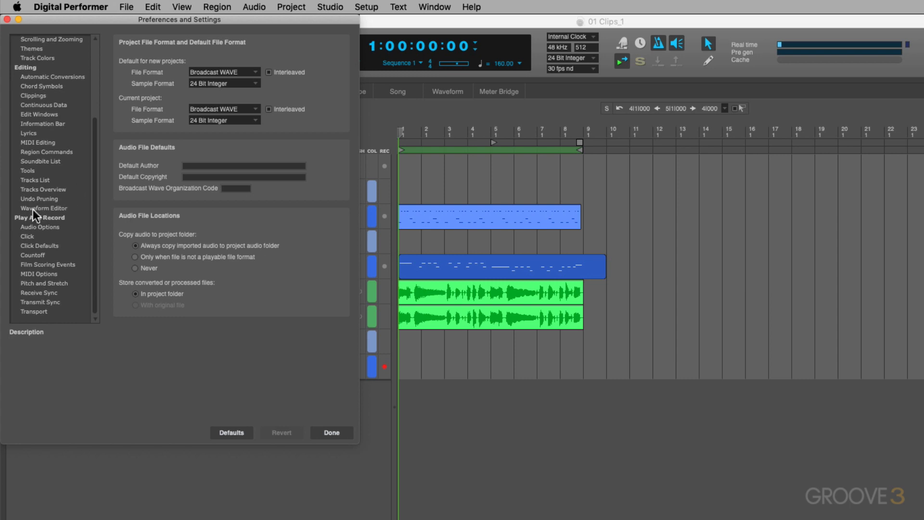
pyautogui.click(39, 273)
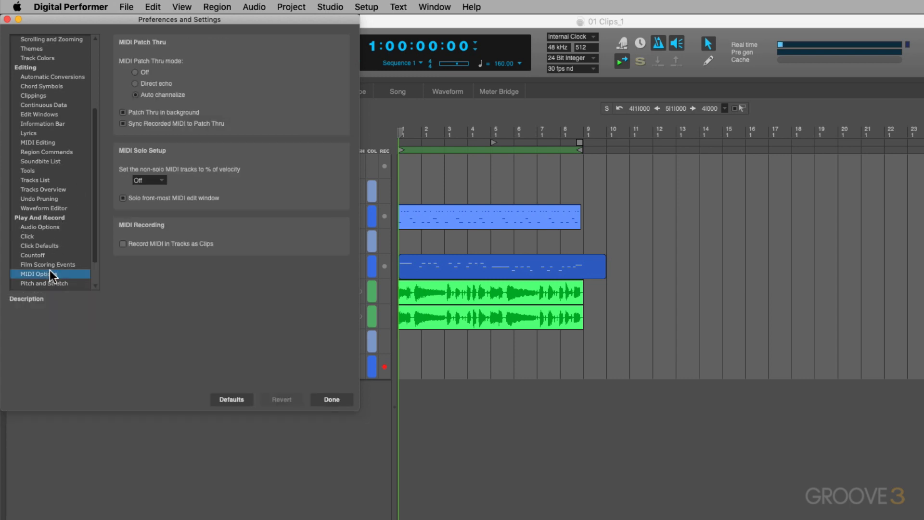
pyautogui.moveTo(161, 250)
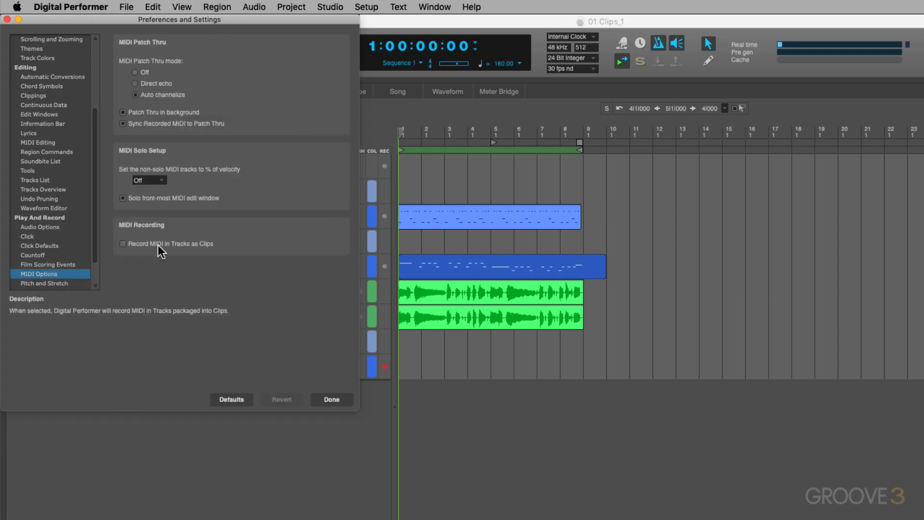
pyautogui.moveTo(207, 250)
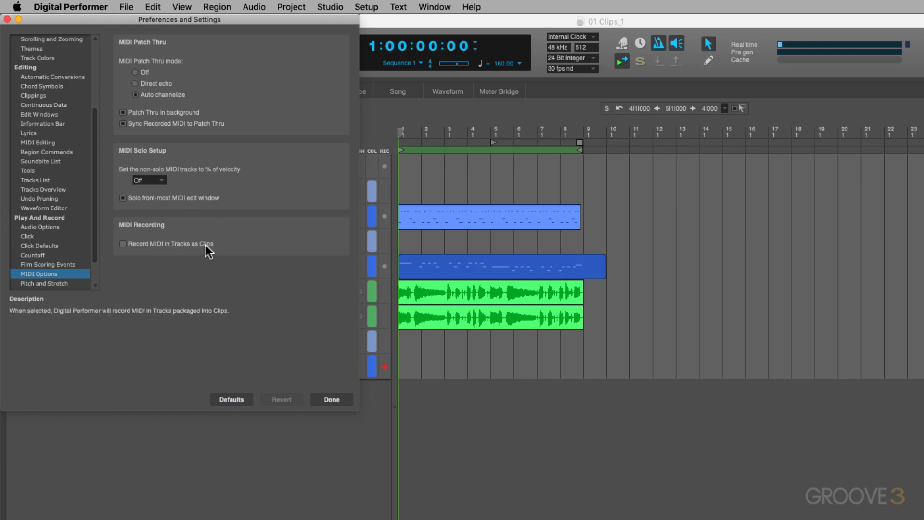
pyautogui.click(331, 399)
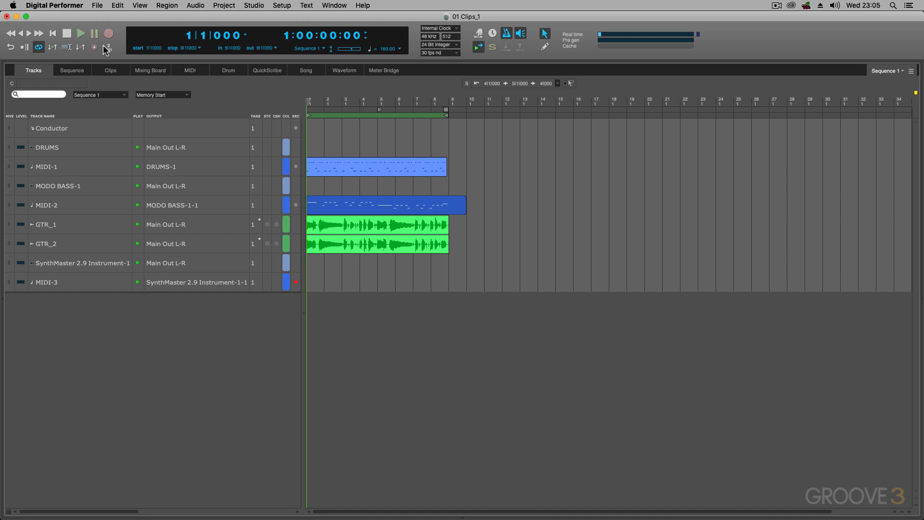
pyautogui.moveTo(108, 33)
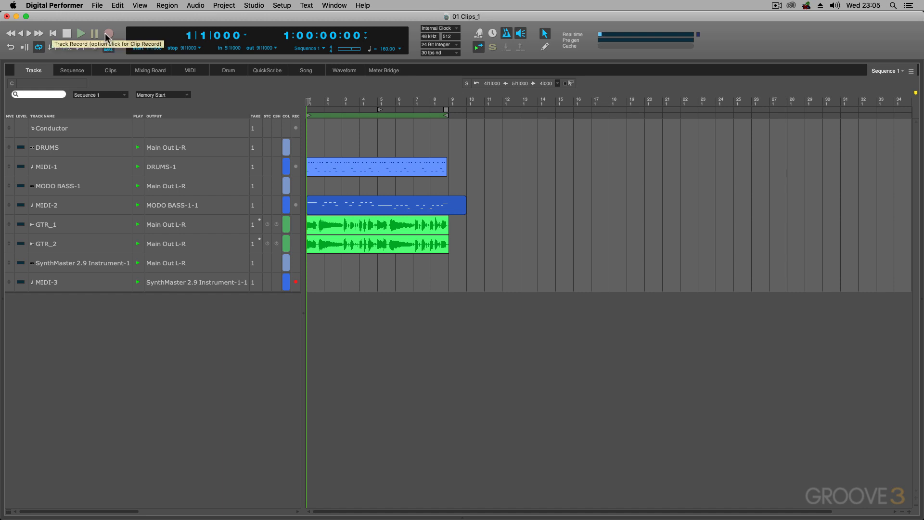
# Record a new part on MIDI-3 that lands as a single clip spanning bars 1 to 9.
pyautogui.click(108, 33)
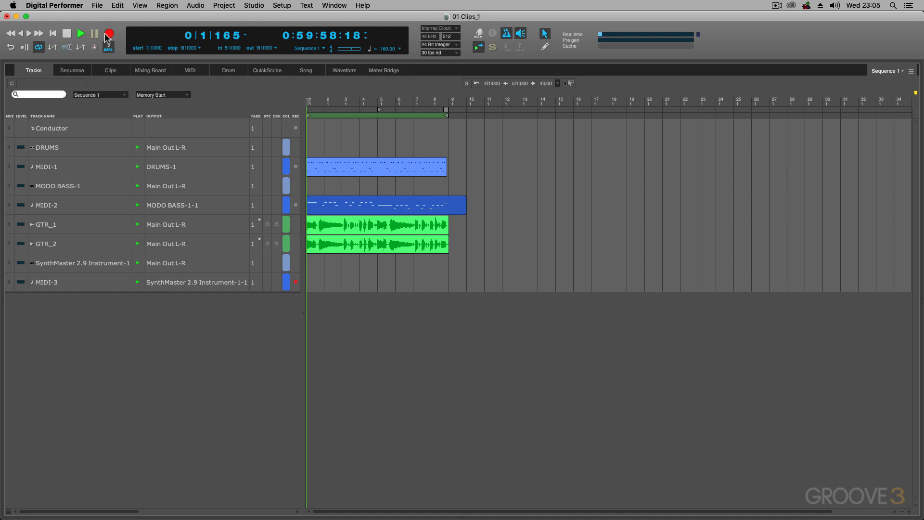
pyautogui.click(80, 34)
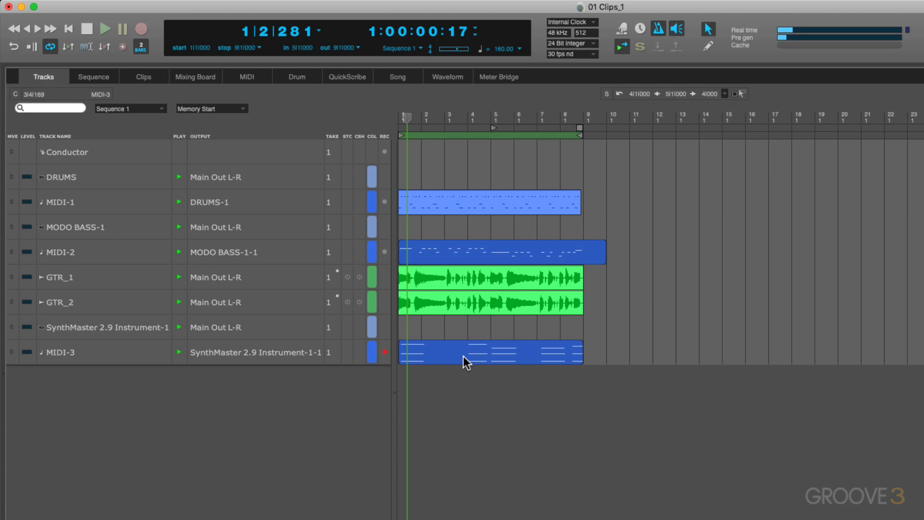
pyautogui.moveTo(450, 347)
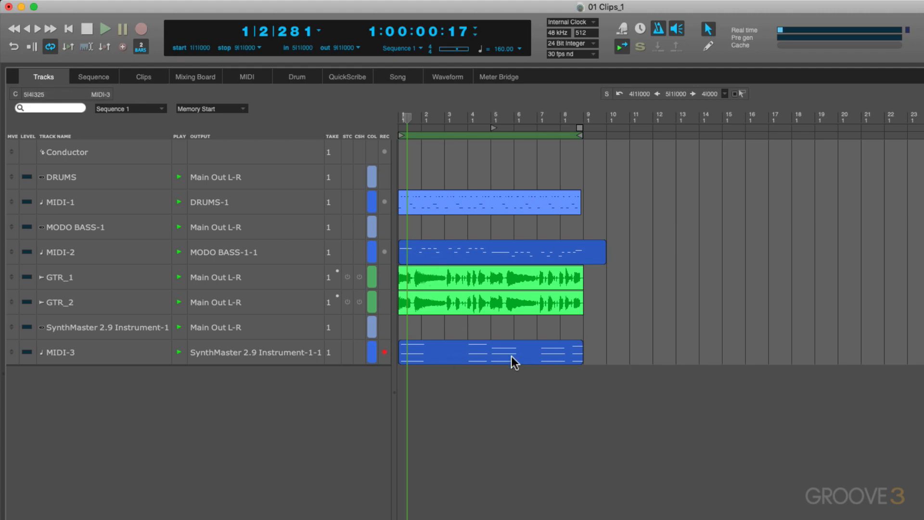
# Quantize the new MIDI-3 clip's chord notes in the Clip editor, then close the editor pane.
pyautogui.doubleClick(511, 353)
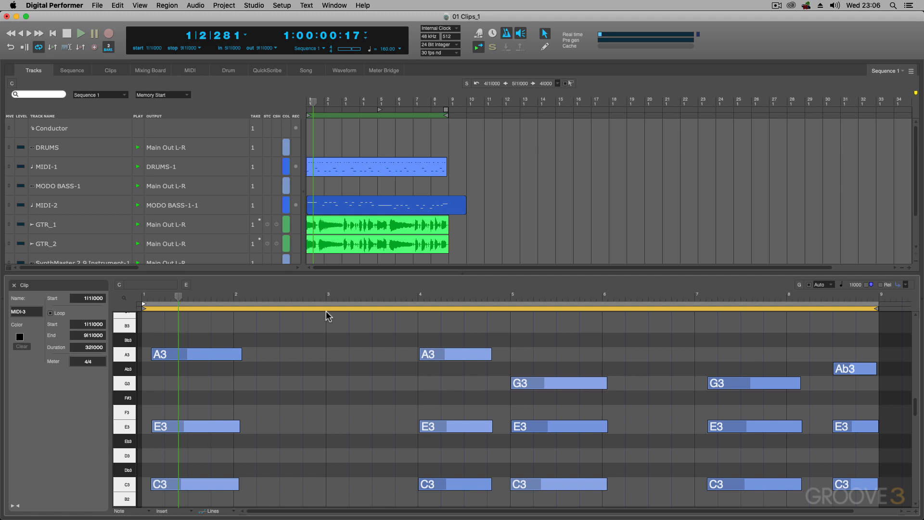
pyautogui.click(195, 353)
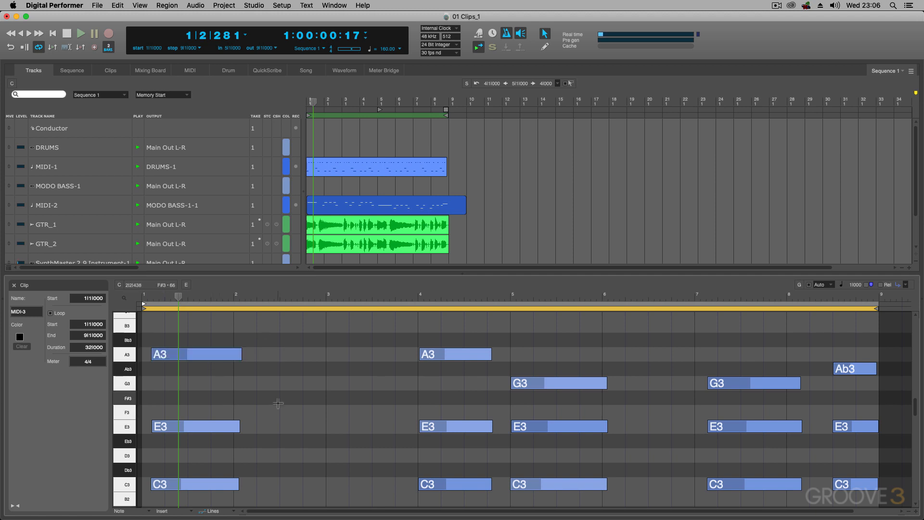
pyautogui.click(166, 6)
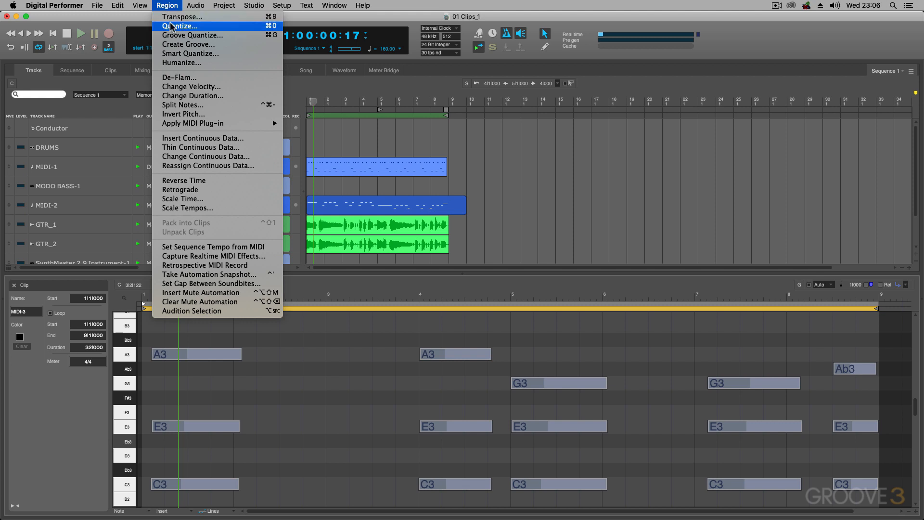
pyautogui.click(182, 26)
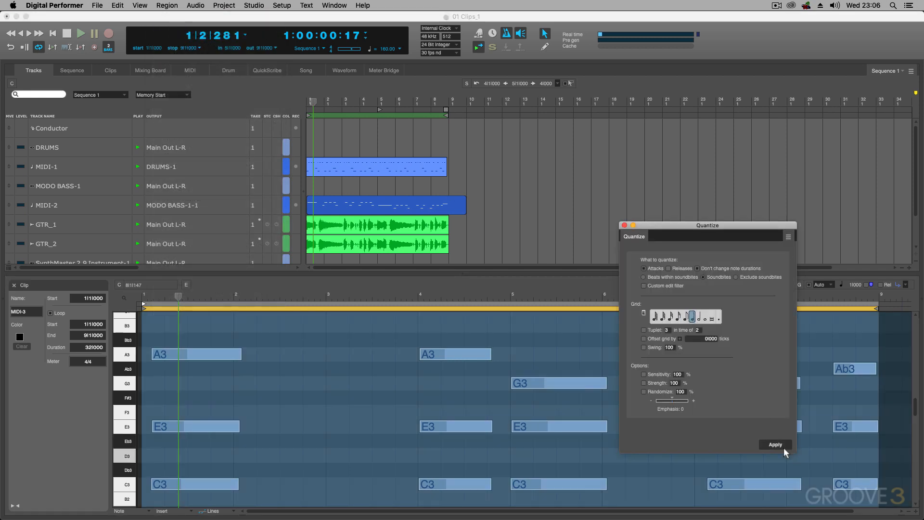
pyautogui.click(774, 444)
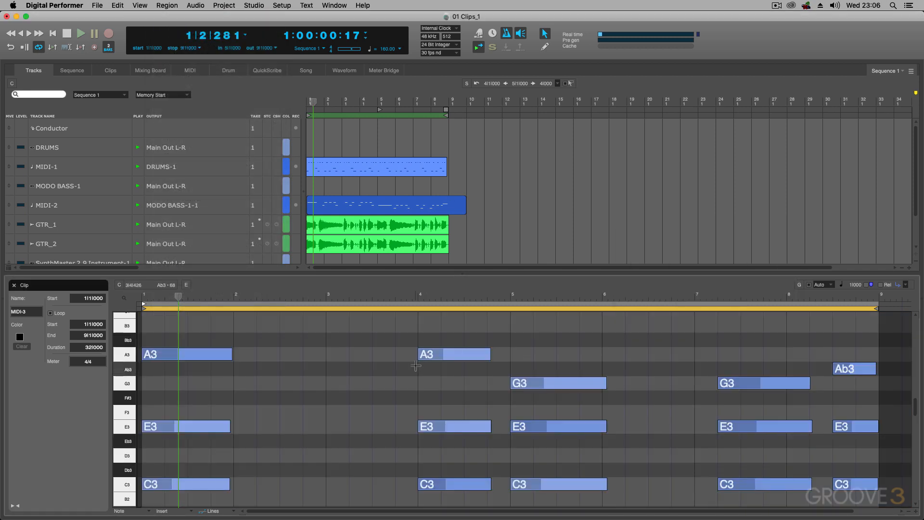
pyautogui.moveTo(246, 361)
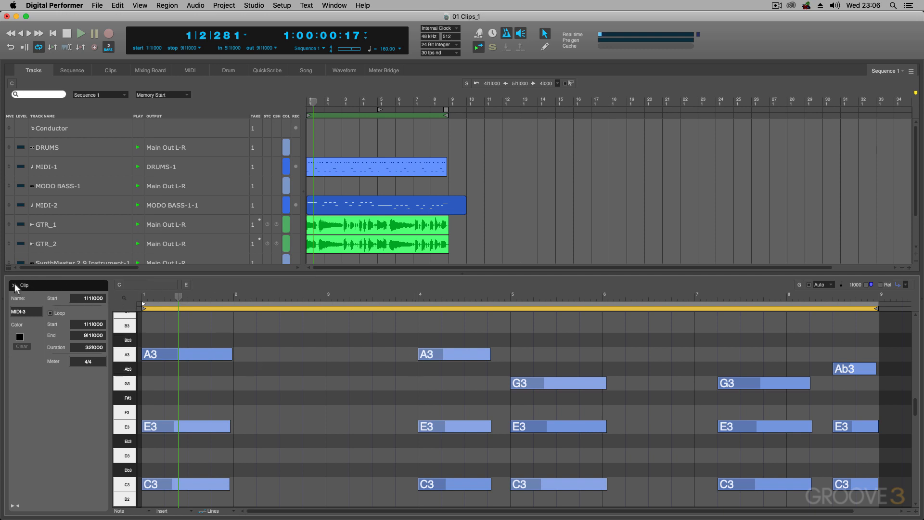
pyautogui.click(13, 285)
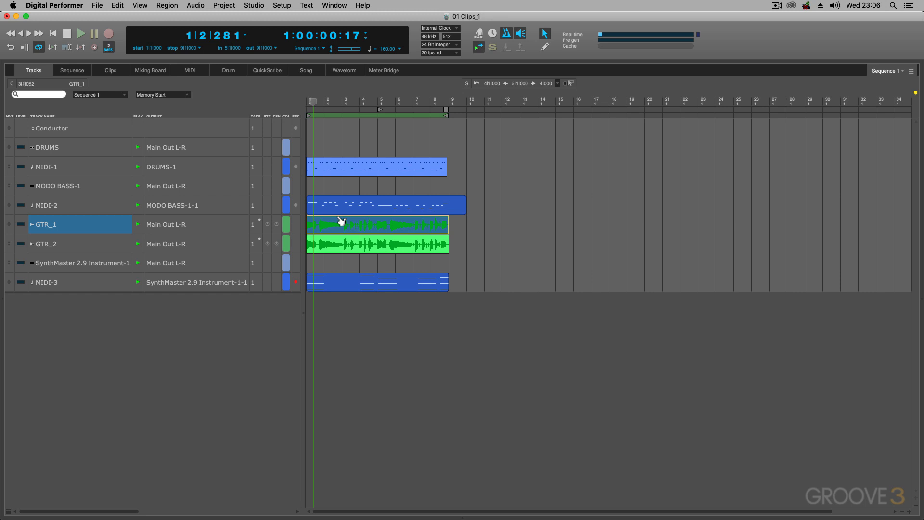
# Inspect the GTR_1 audio clip's waveform in the clip editor and close it again.
pyautogui.click(167, 6)
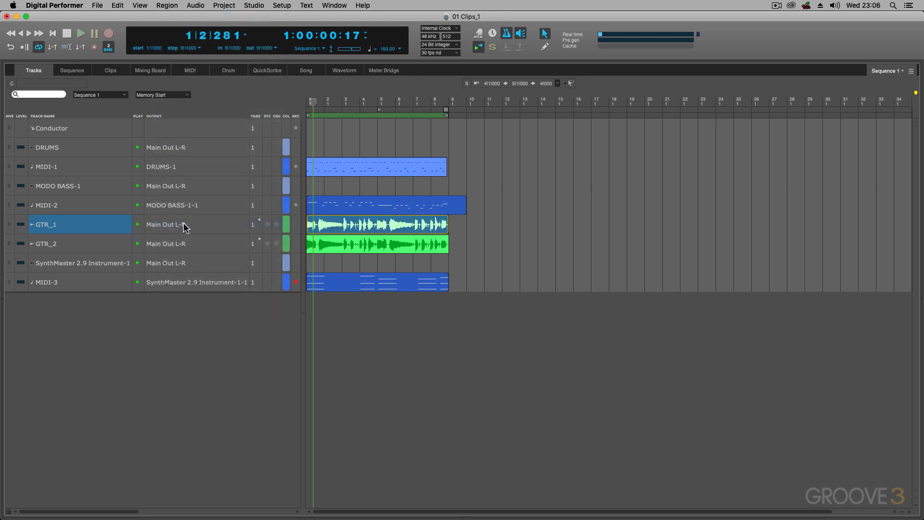
pyautogui.click(167, 5)
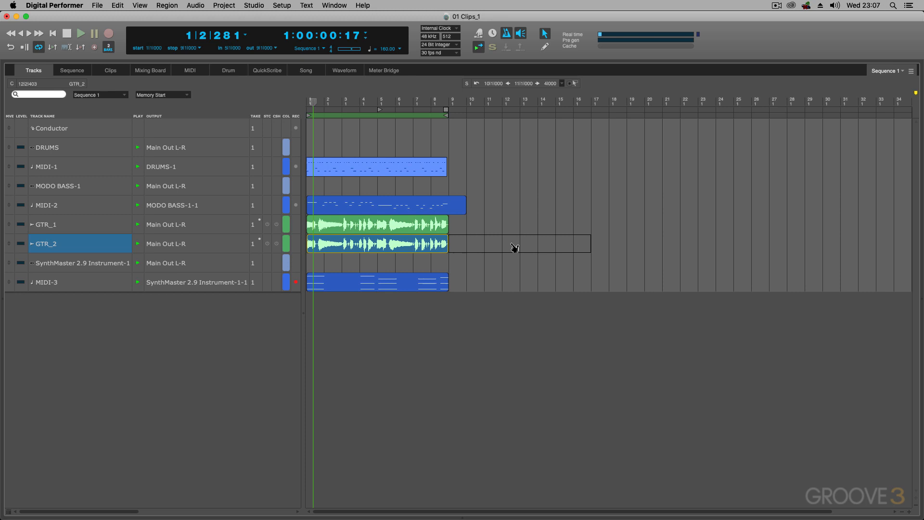
pyautogui.doubleClick(377, 224)
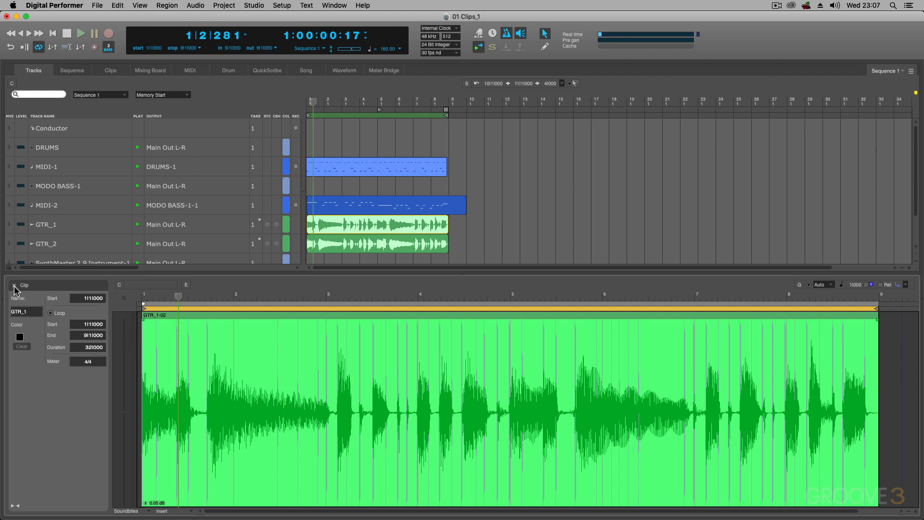
pyautogui.click(15, 284)
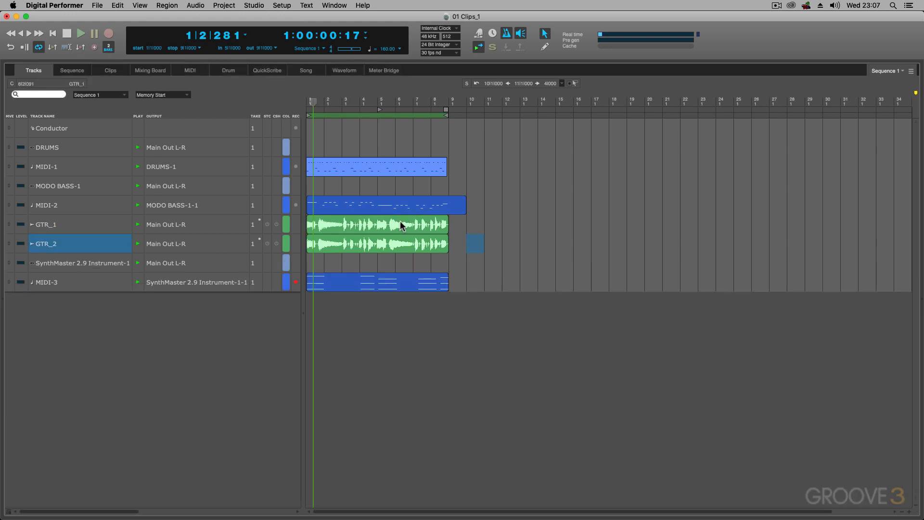
# Unpack both guitar clips back into ordinary audio regions with Region > Unpack Clips.
pyautogui.click(166, 6)
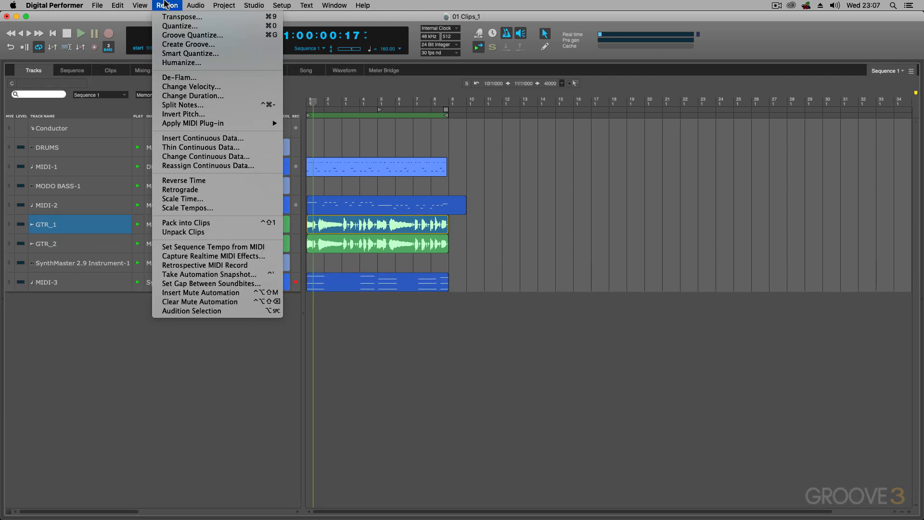
pyautogui.moveTo(198, 232)
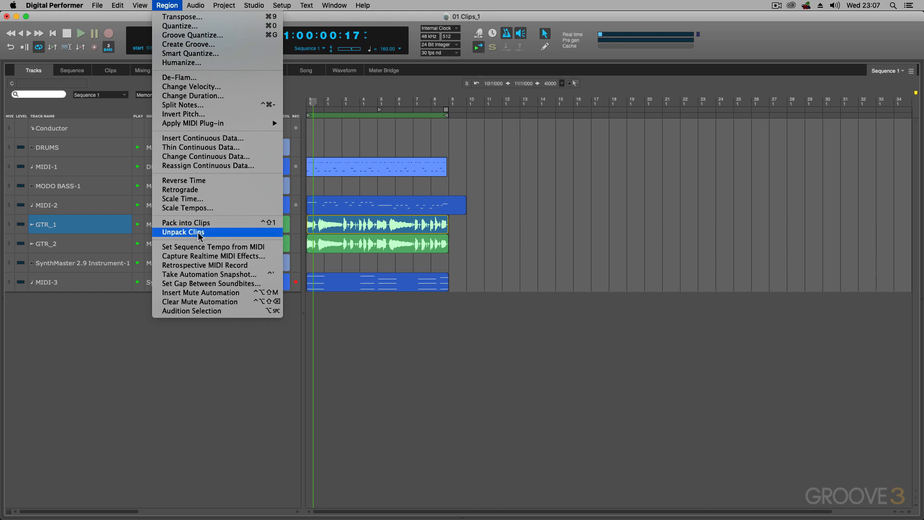
pyautogui.click(183, 232)
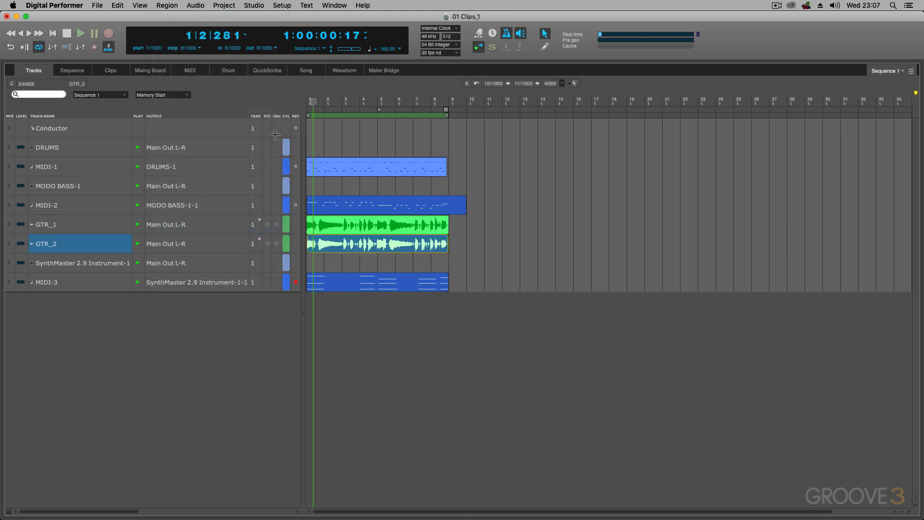
pyautogui.click(166, 5)
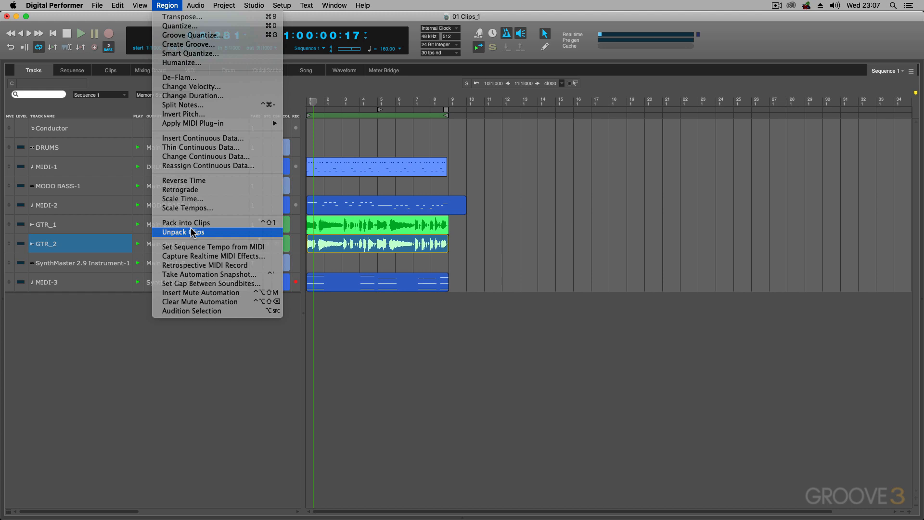
pyautogui.click(183, 232)
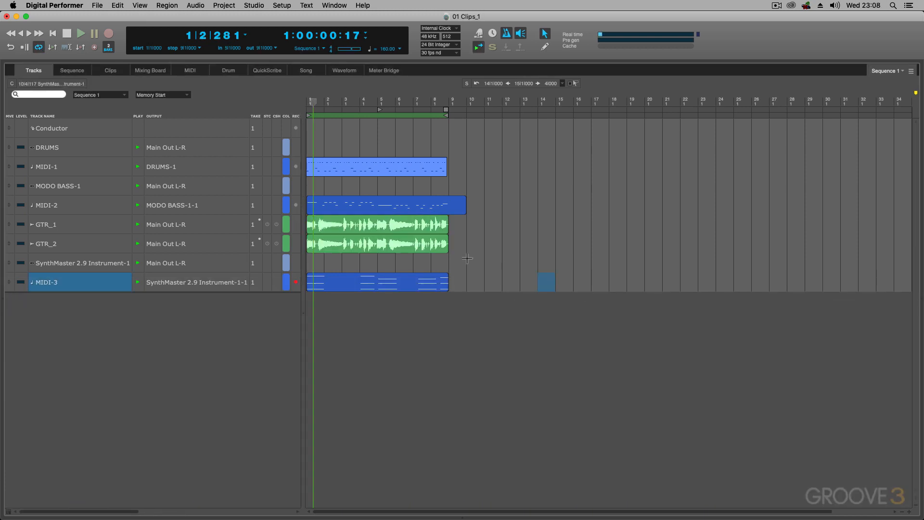
pyautogui.click(398, 232)
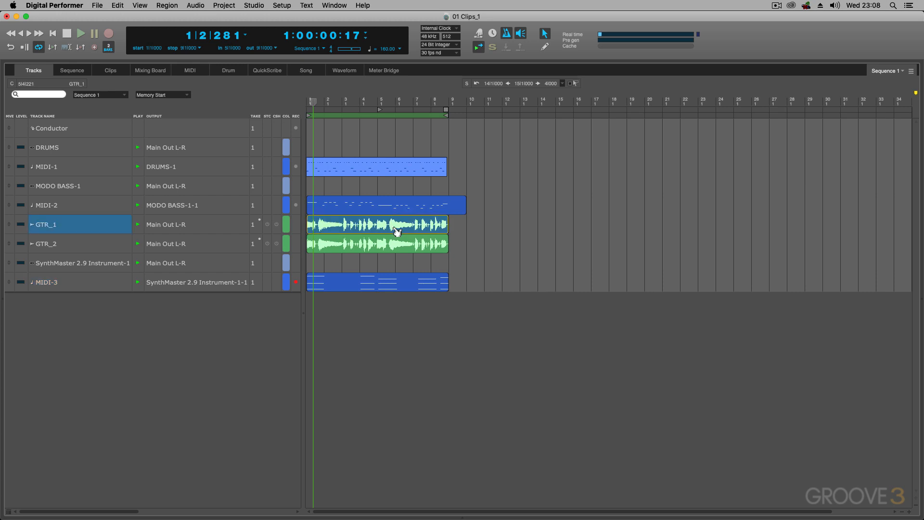
pyautogui.click(54, 5)
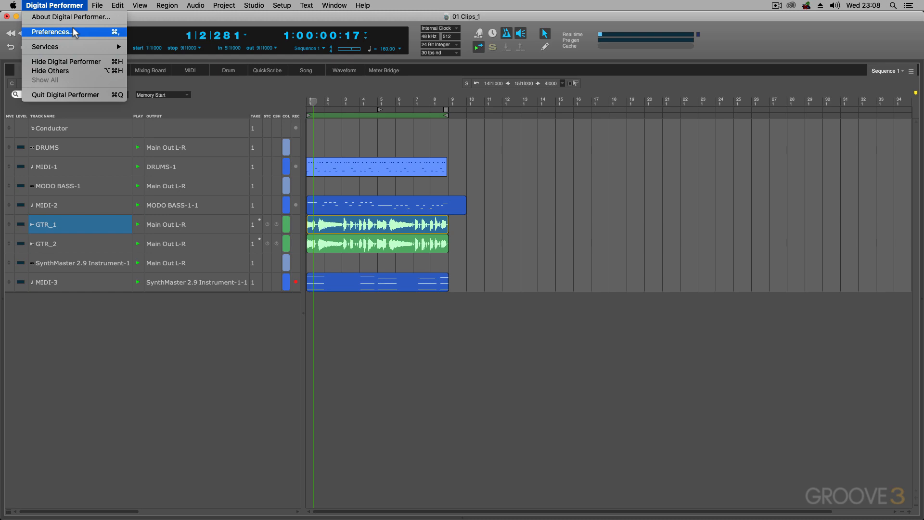
pyautogui.click(52, 32)
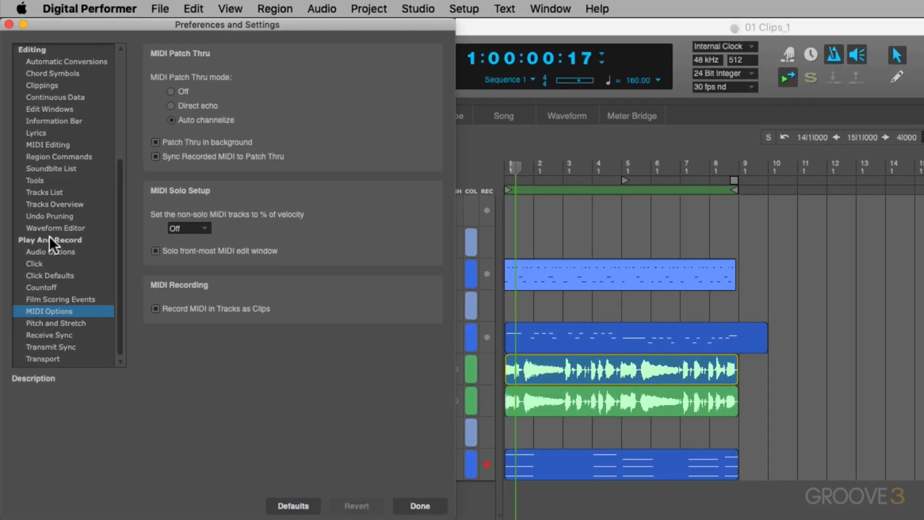
pyautogui.click(50, 252)
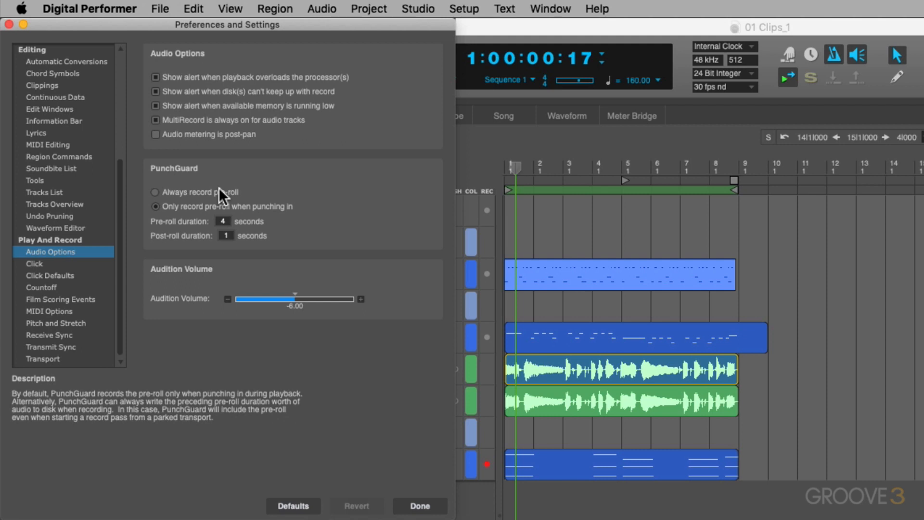
pyautogui.moveTo(547, 478)
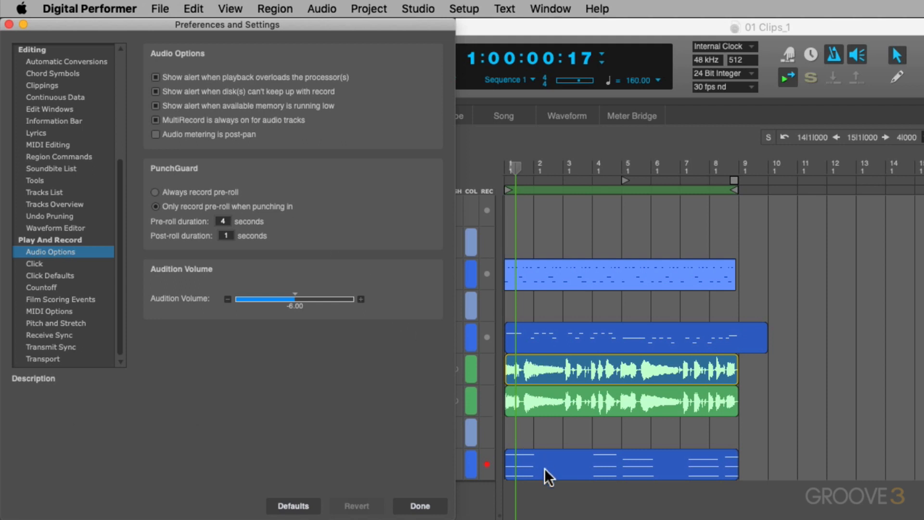
pyautogui.moveTo(388, 204)
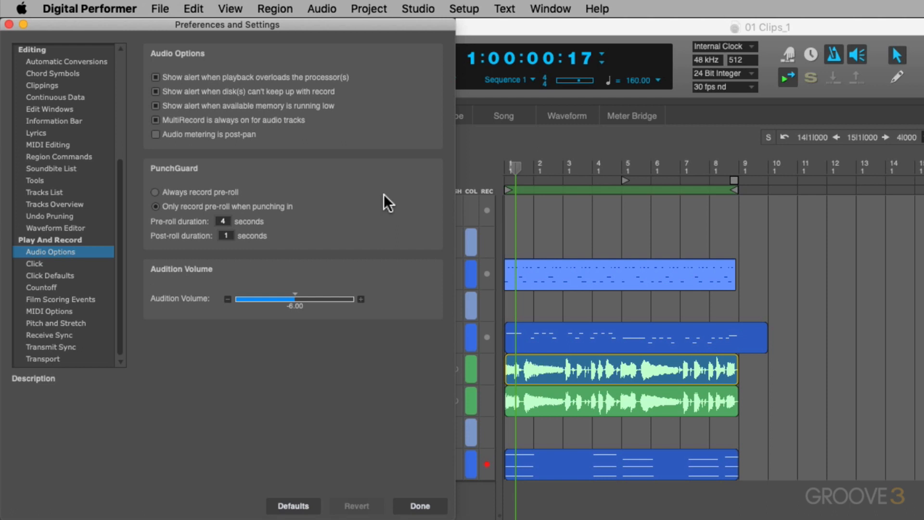
pyautogui.click(419, 506)
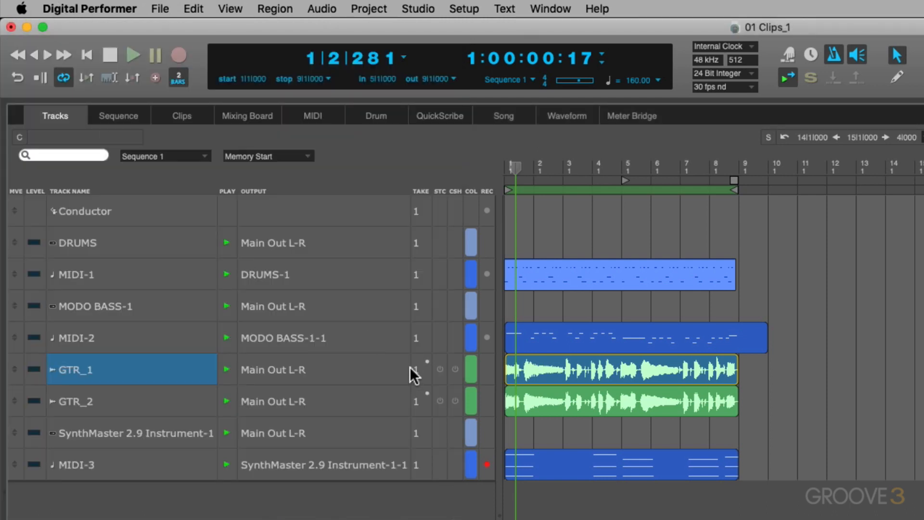
# Split the window with a Clips pane below and place the MIDI-3 clip in its Scene 2 slot.
pyautogui.click(135, 432)
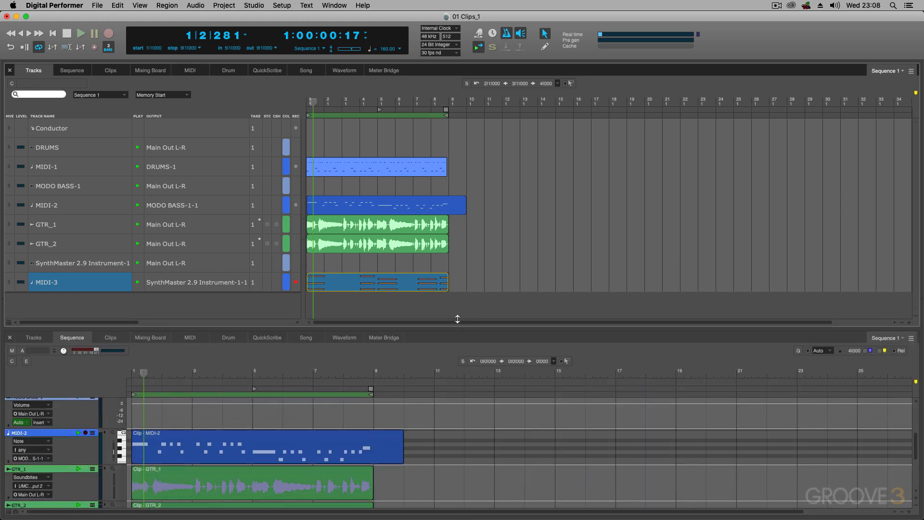
pyautogui.click(110, 337)
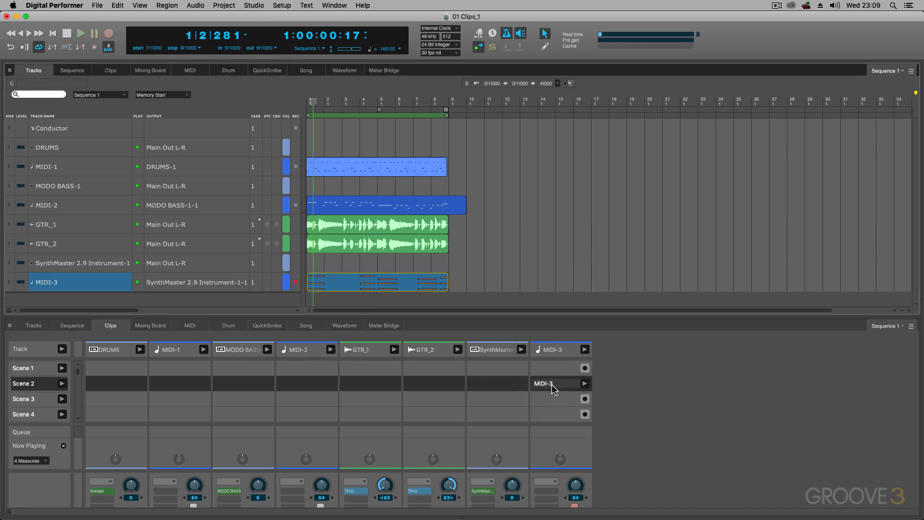
pyautogui.moveTo(410, 432)
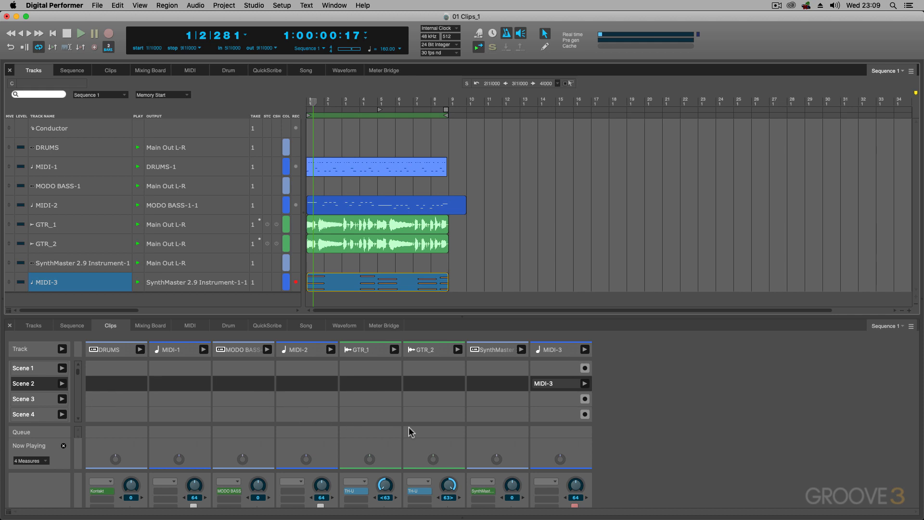
pyautogui.moveTo(67, 379)
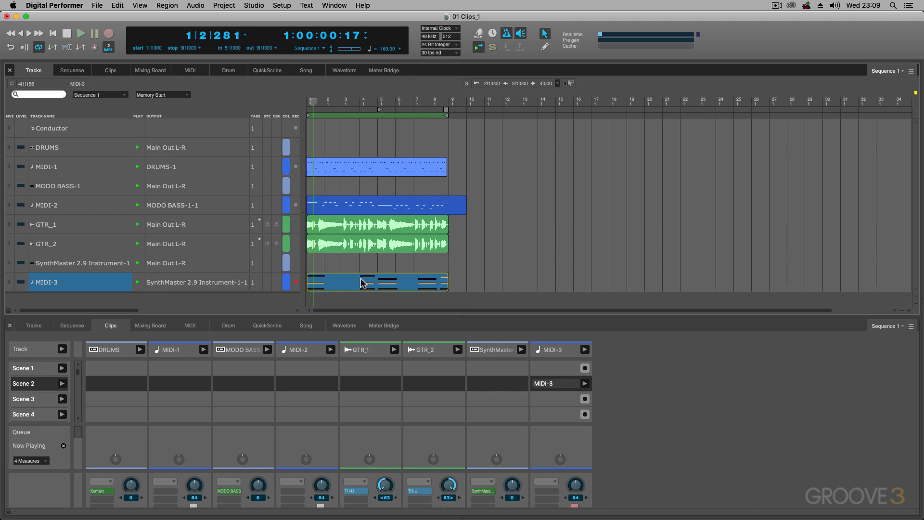
# Open the MIDI-3 clip in the Clip editor to view its C3, E3, G3 and A3 notes.
pyautogui.doubleClick(377, 282)
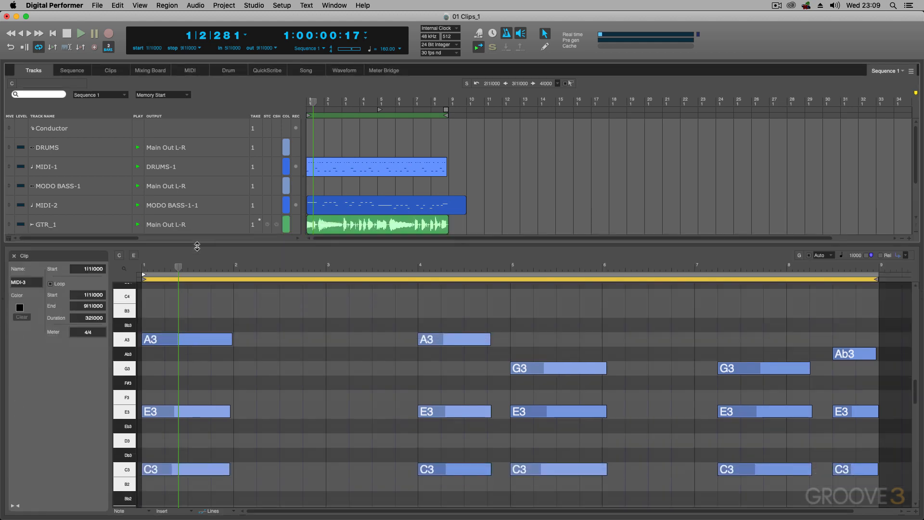
pyautogui.moveTo(285, 294)
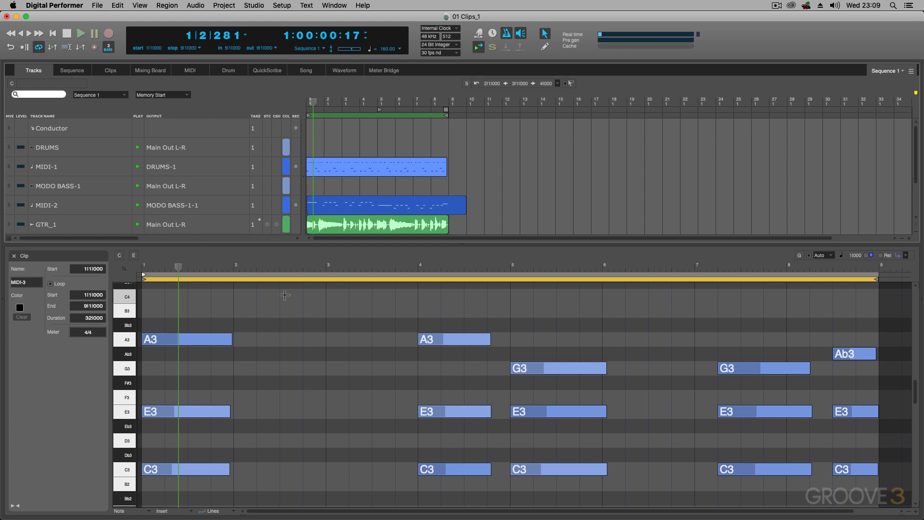
pyautogui.moveTo(354, 370)
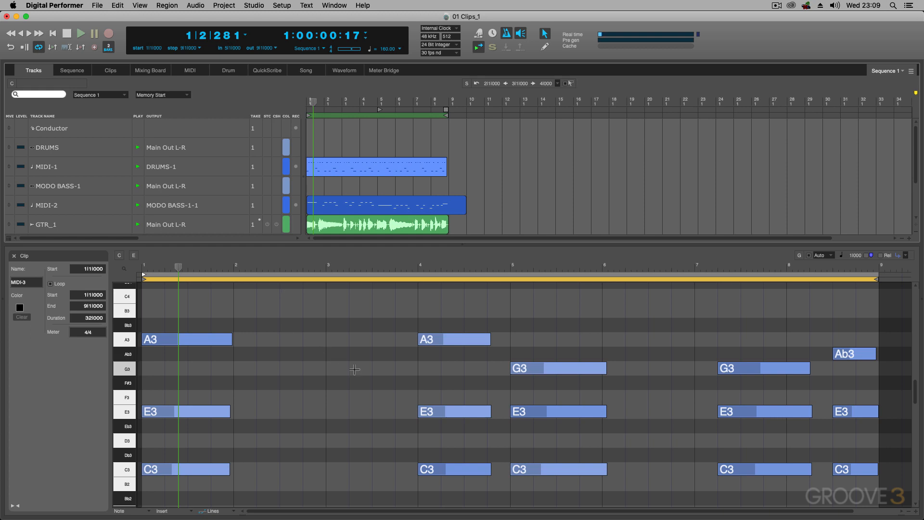
pyautogui.moveTo(437, 403)
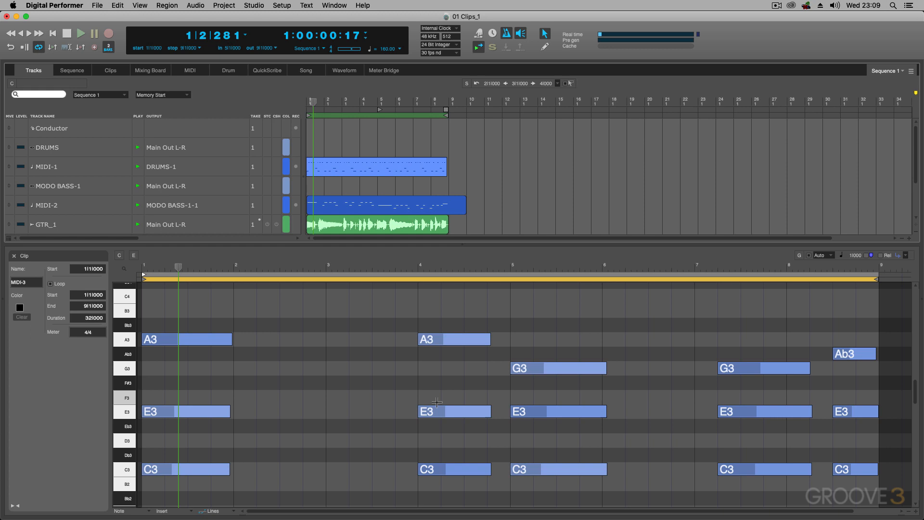